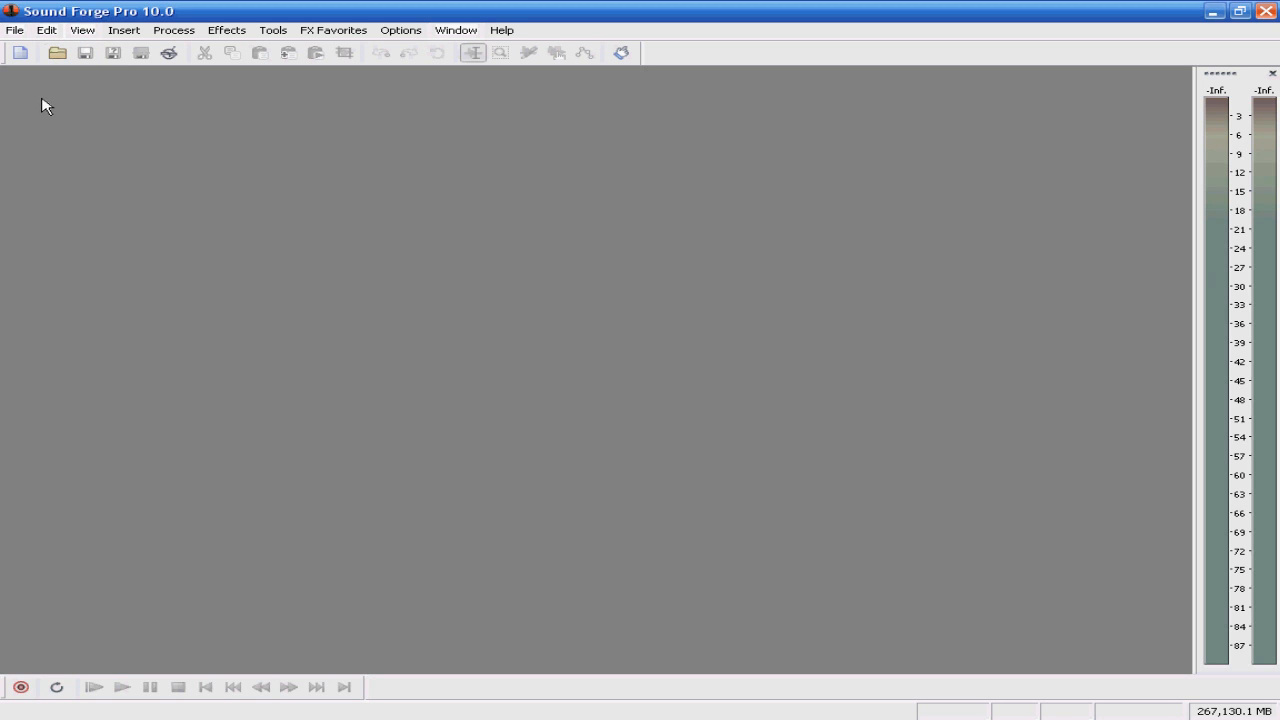
Step: Dock the Explorer panel from the View menu, browsing the PowerAction loops folder
{"action": "left_click", "coordinate": [82, 30]}
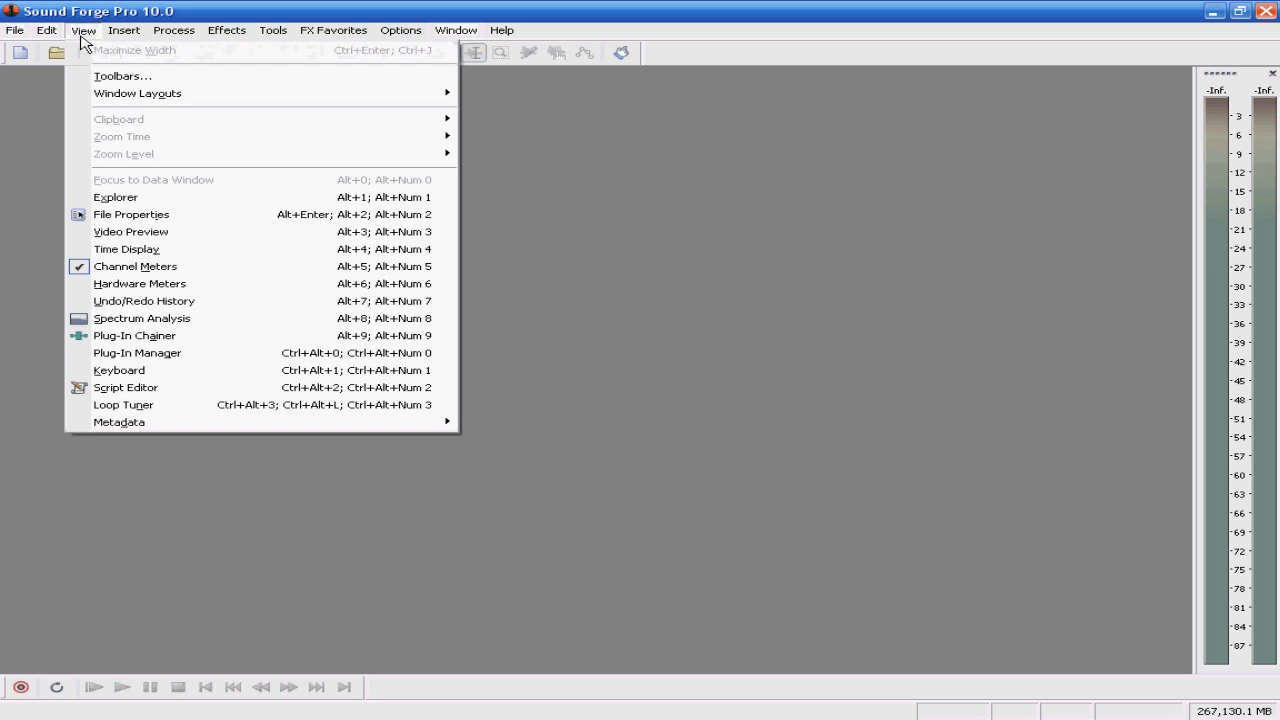
{"action": "mouse_move", "coordinate": [227, 137]}
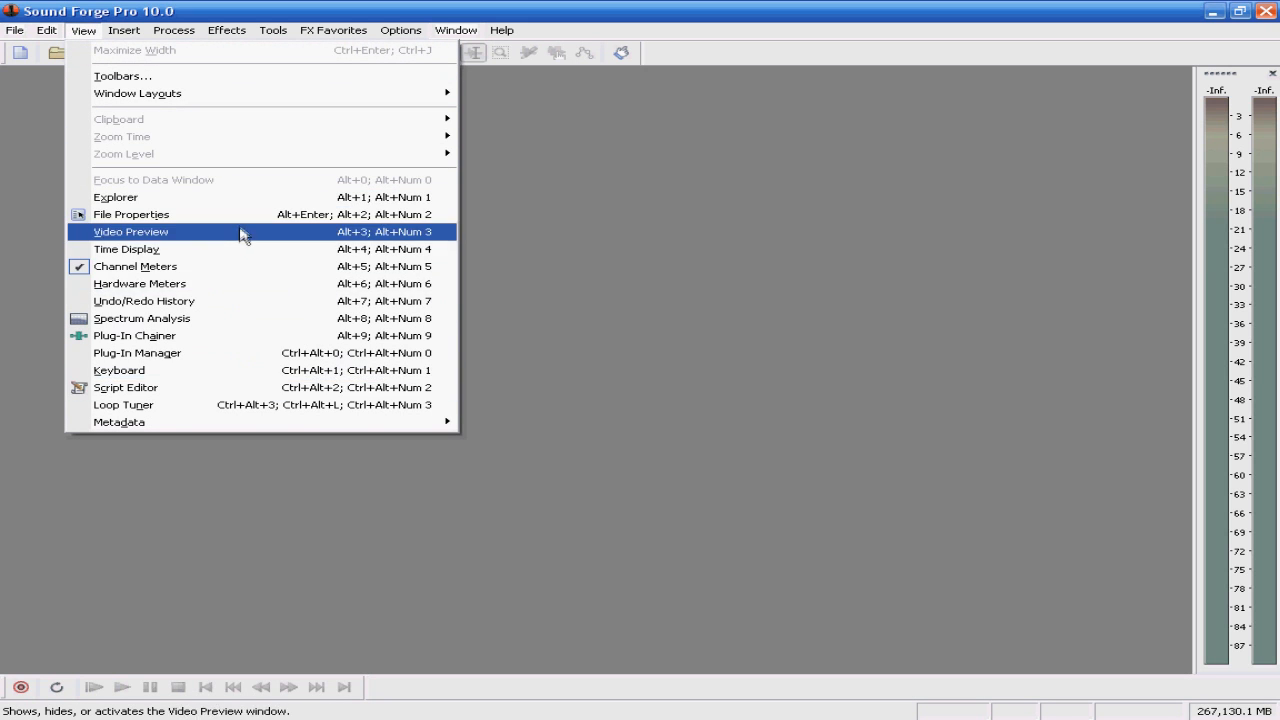
{"action": "mouse_move", "coordinate": [238, 387]}
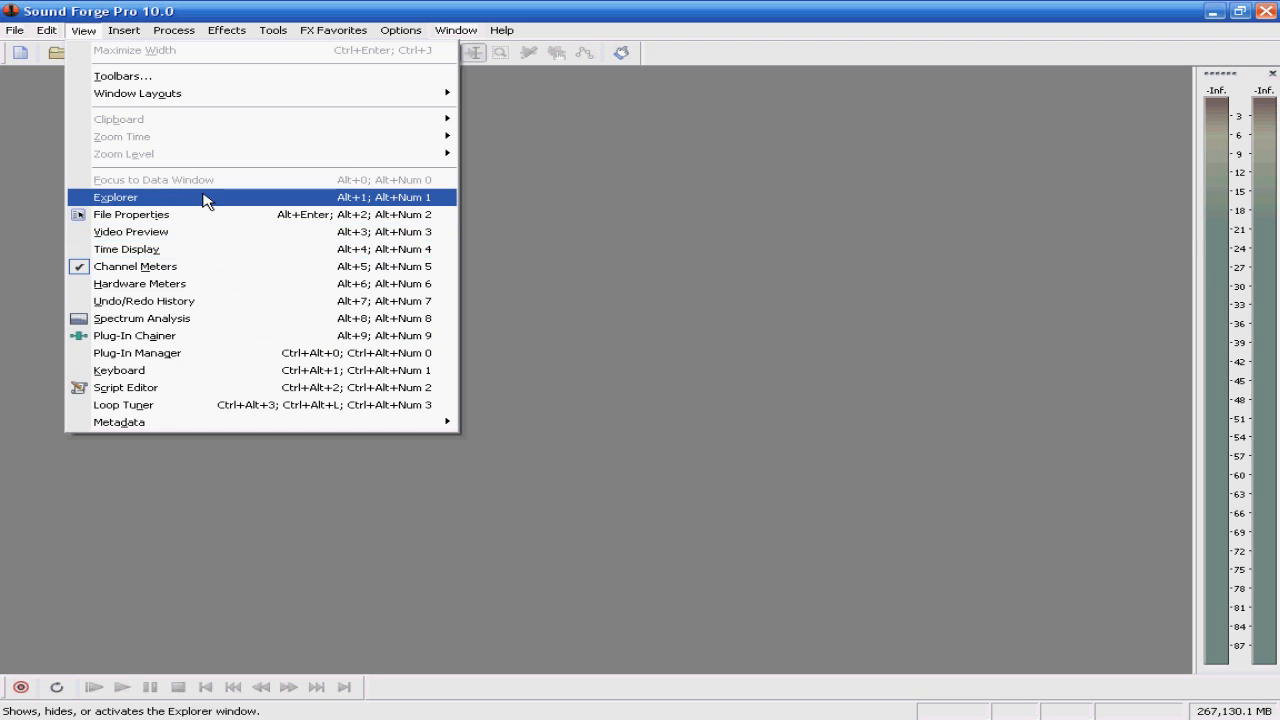
{"action": "mouse_move", "coordinate": [214, 205]}
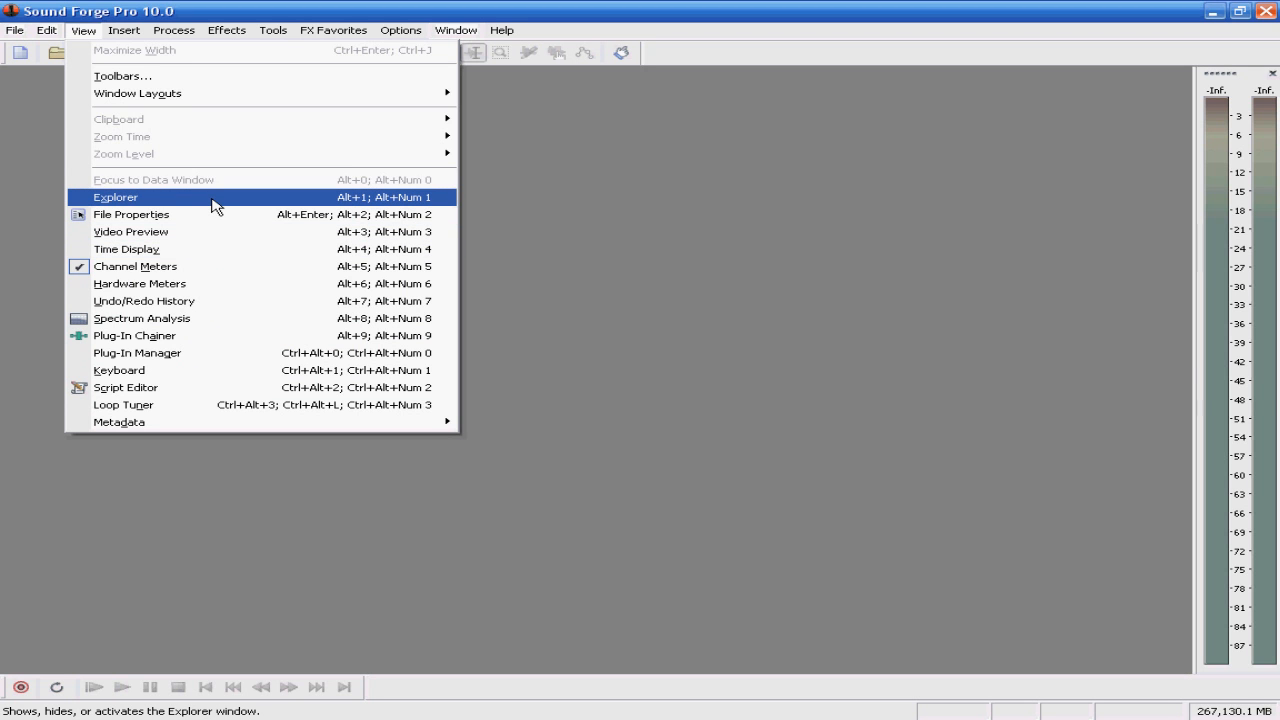
{"action": "left_click", "coordinate": [114, 197]}
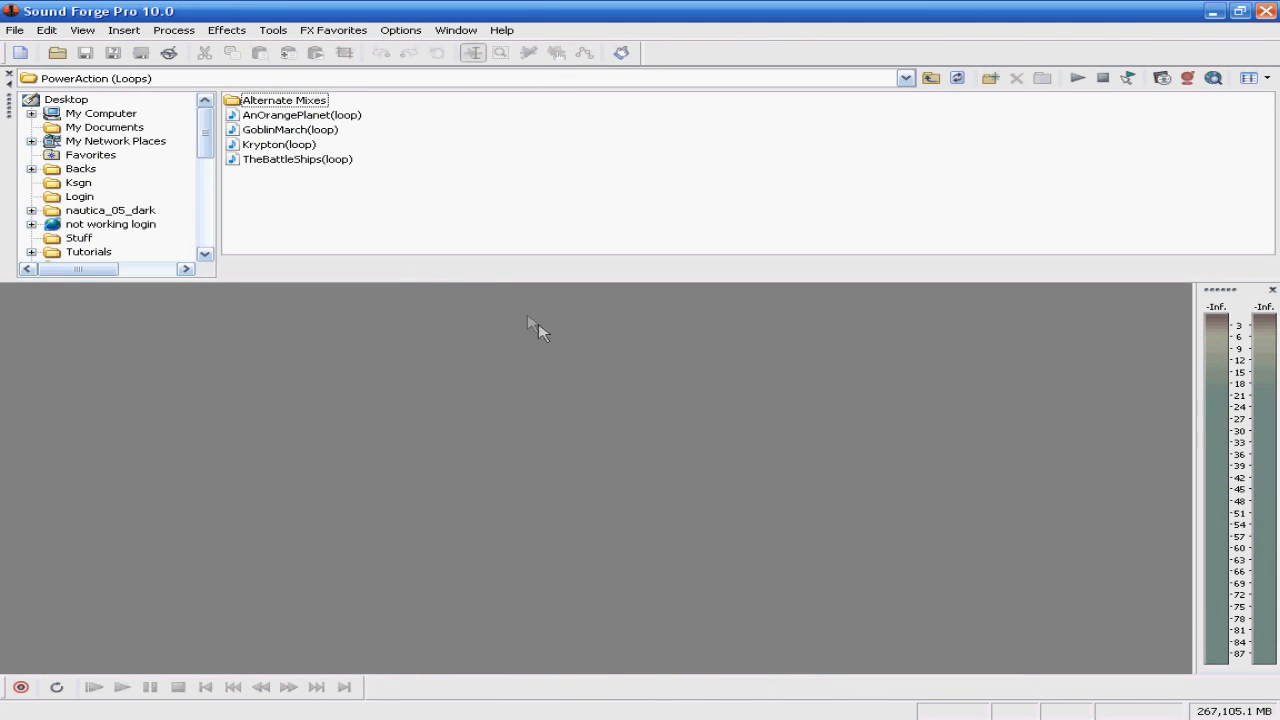
Step: Enable the File Properties and Undo/Redo History panels from the View menu
{"action": "left_click", "coordinate": [82, 29]}
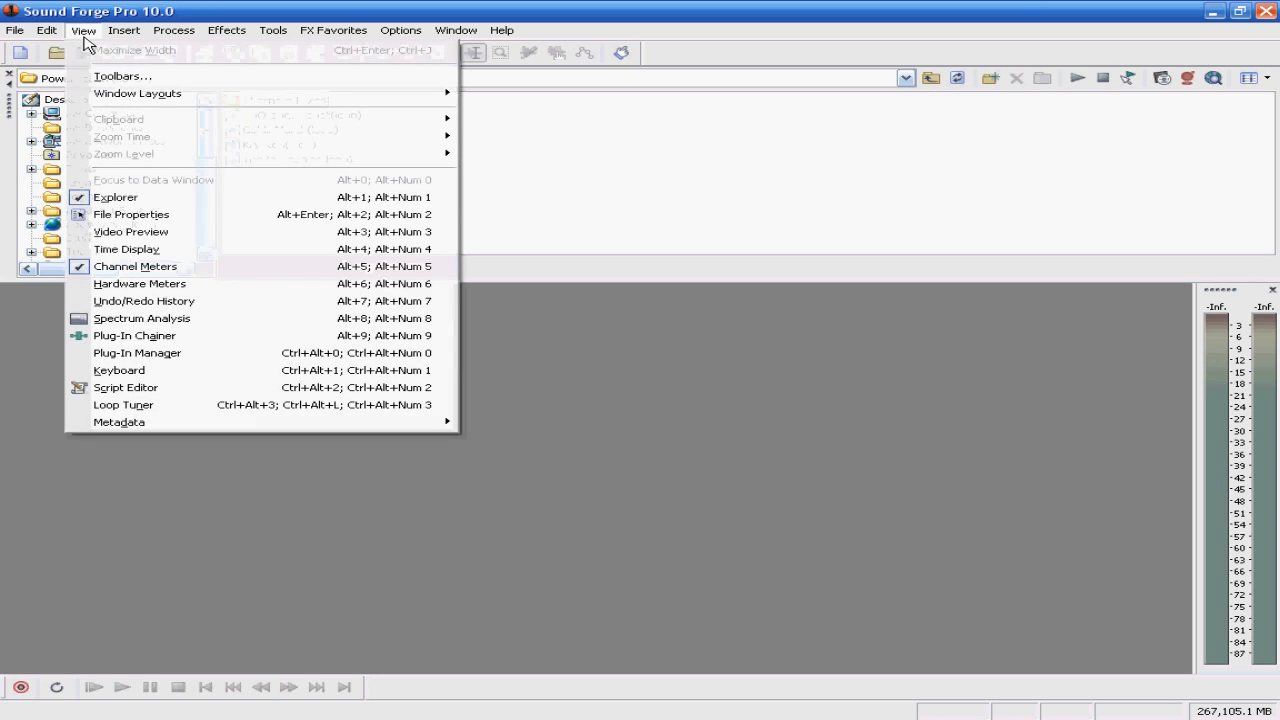
{"action": "mouse_move", "coordinate": [131, 231]}
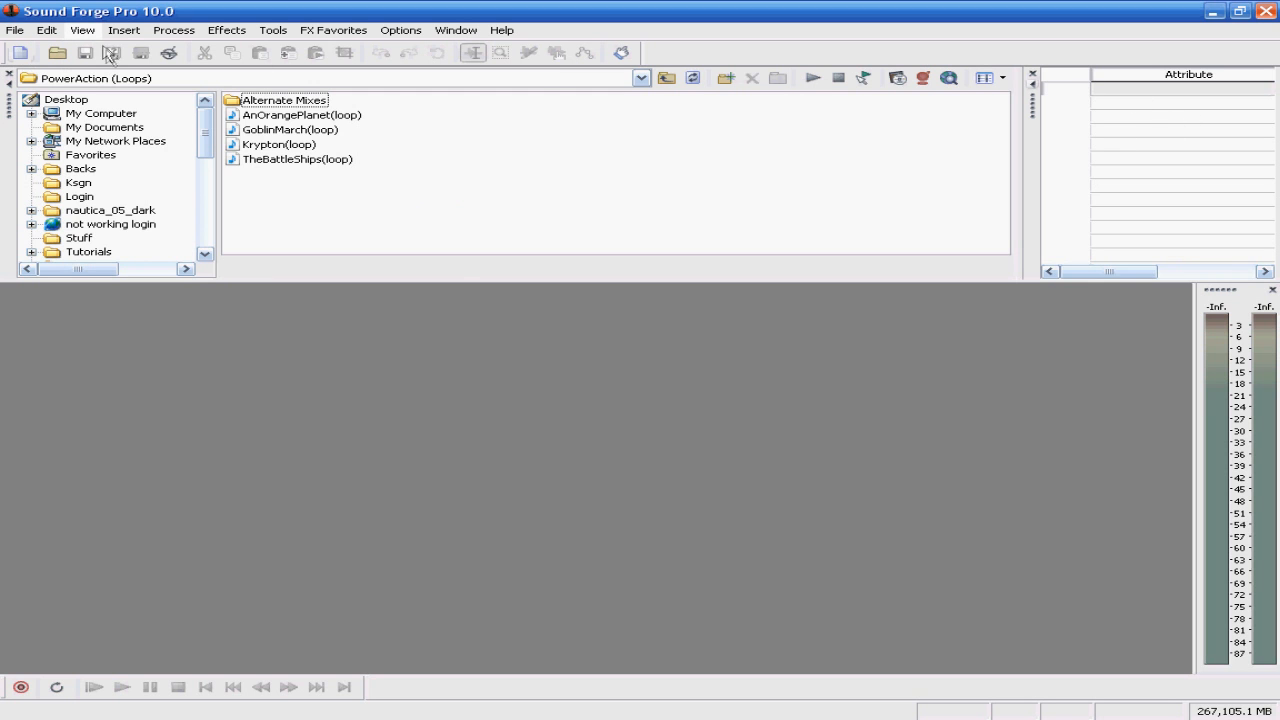
{"action": "left_click", "coordinate": [82, 29]}
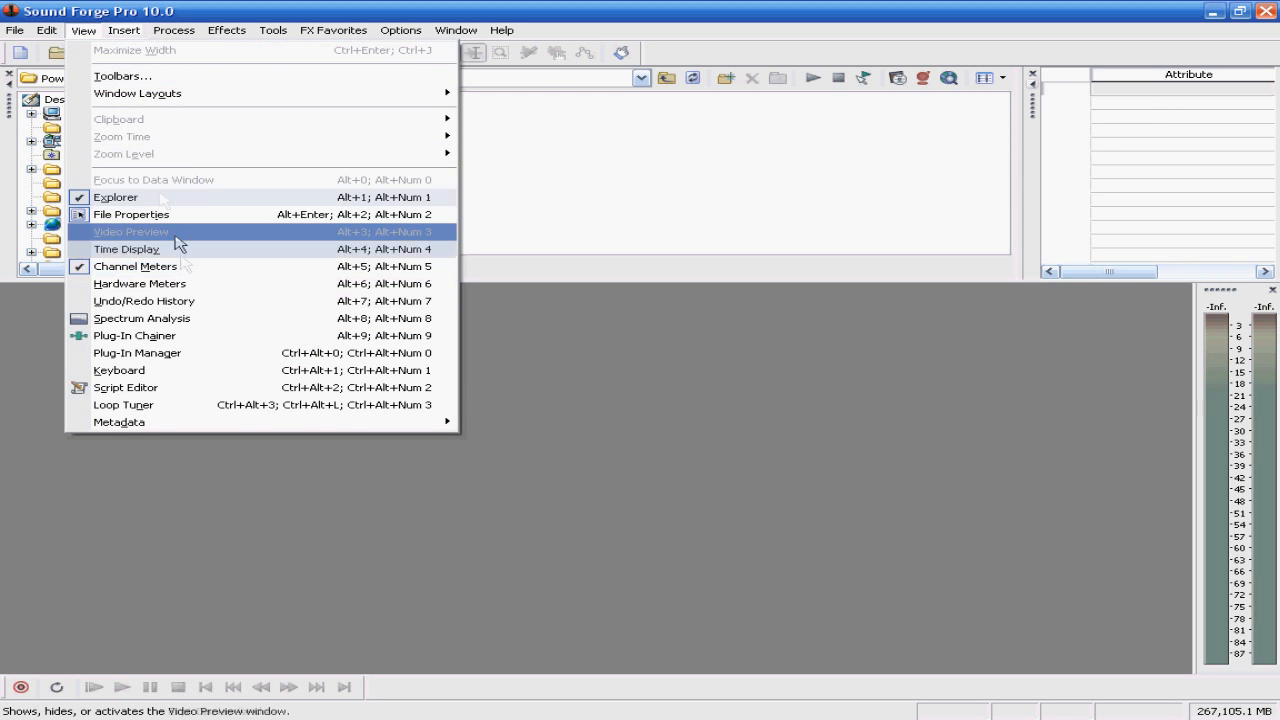
{"action": "left_click", "coordinate": [143, 300]}
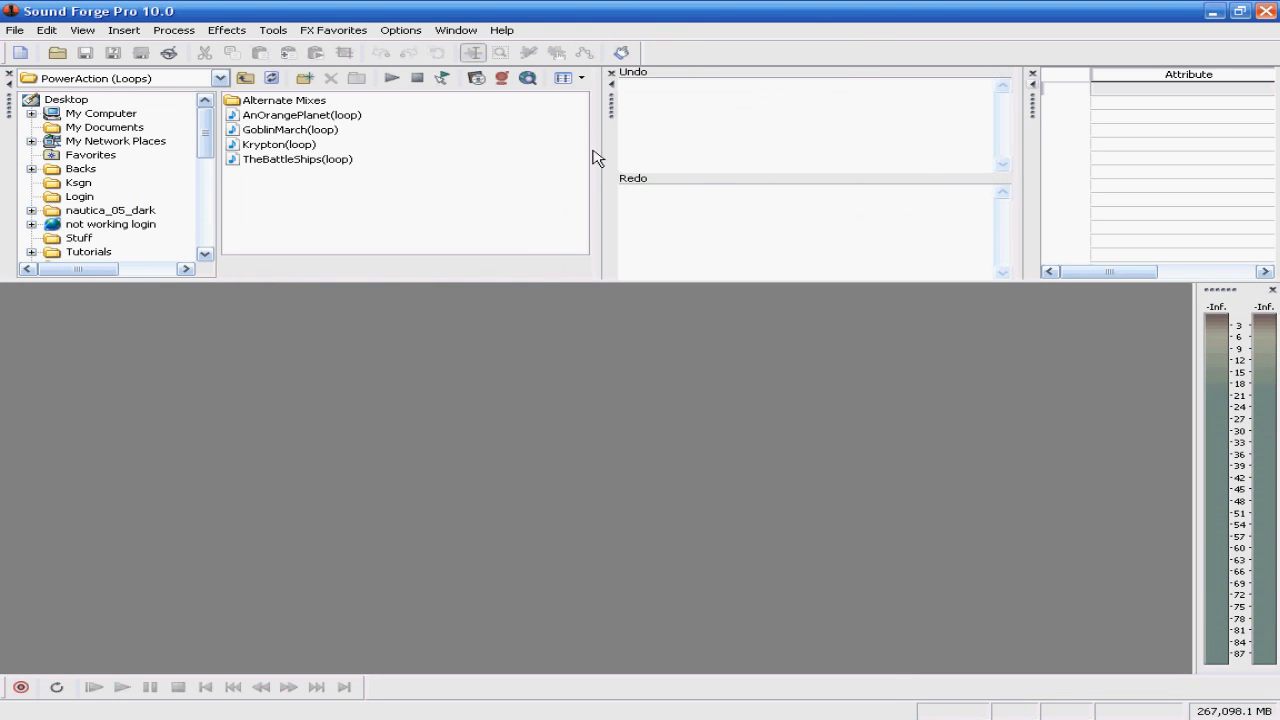
{"action": "left_click", "coordinate": [82, 29]}
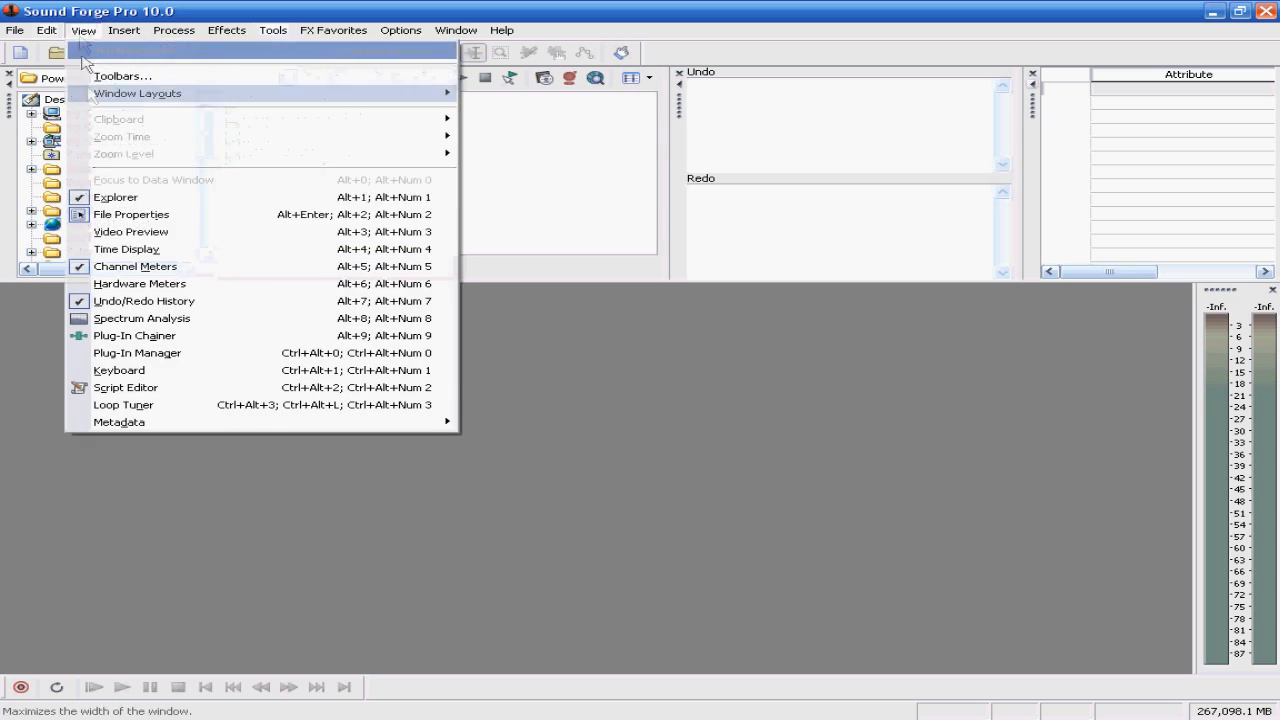
{"action": "mouse_move", "coordinate": [118, 370]}
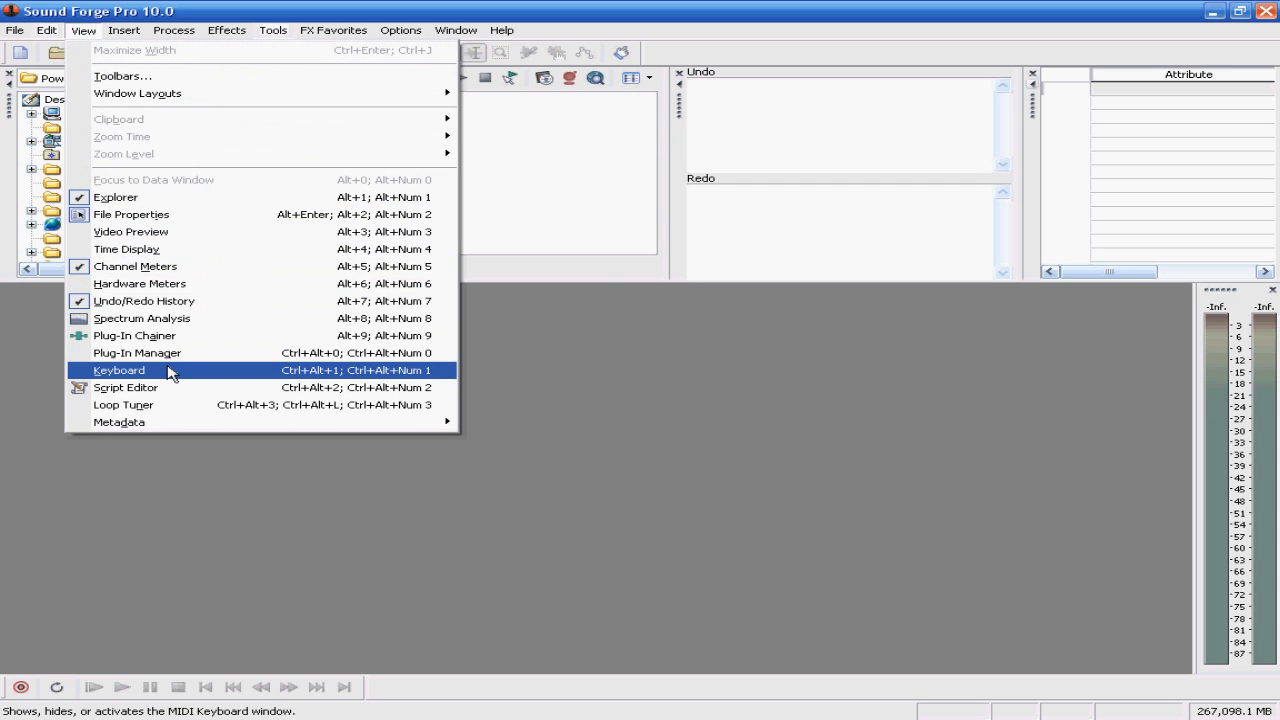
Step: Switch the MIDI Keyboard instrument to 125 Helicopter, then close the keyboard window
{"action": "left_click", "coordinate": [118, 370]}
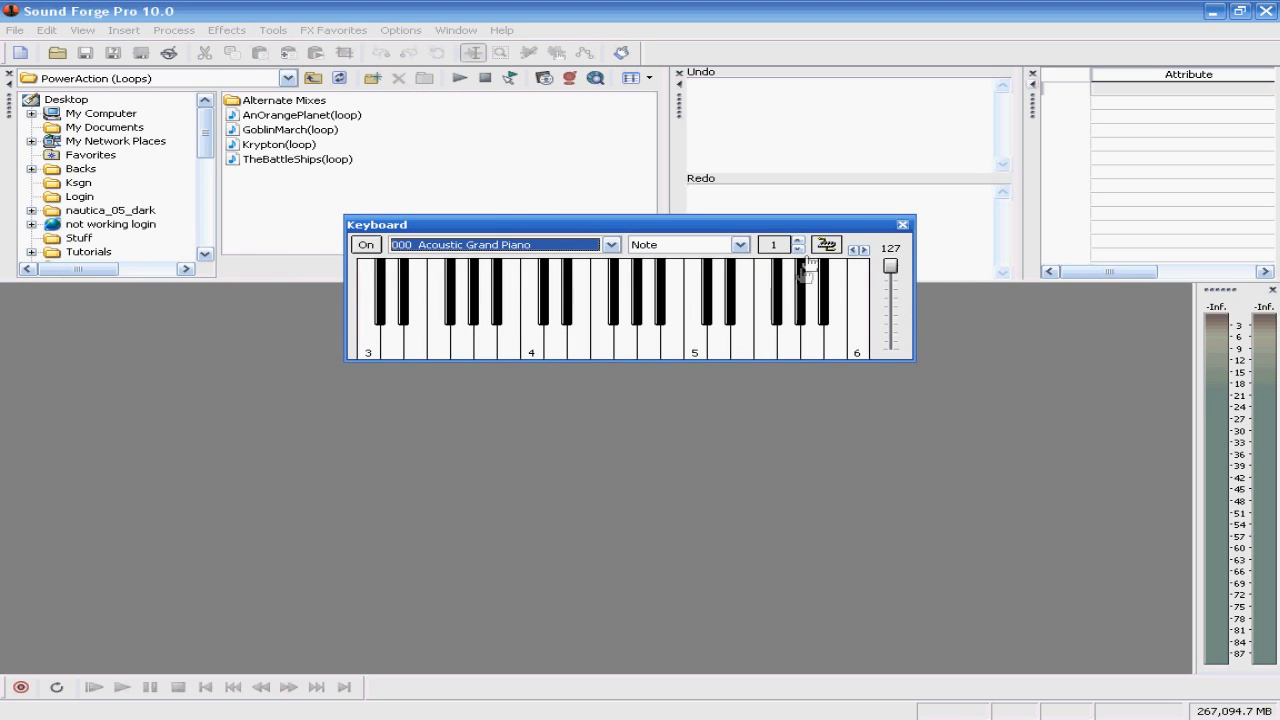
{"action": "left_click", "coordinate": [610, 244]}
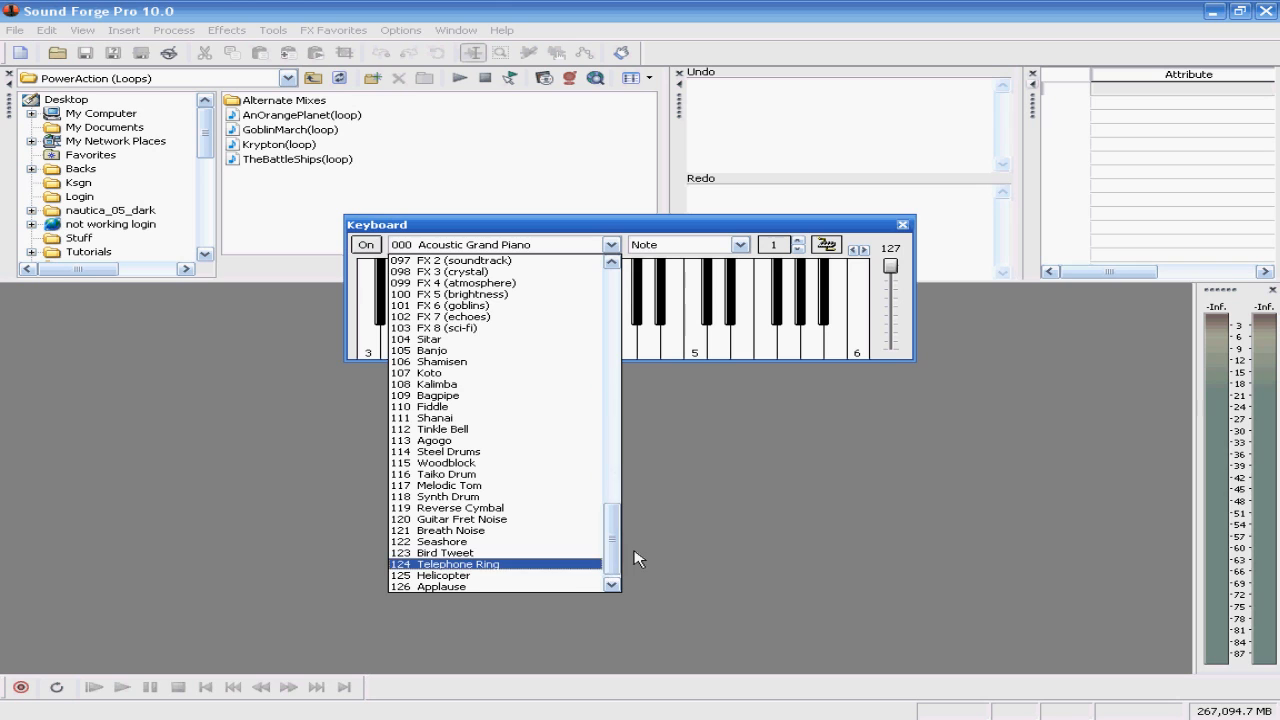
{"action": "scroll", "scroll_direction": "down", "scroll_amount": 3}
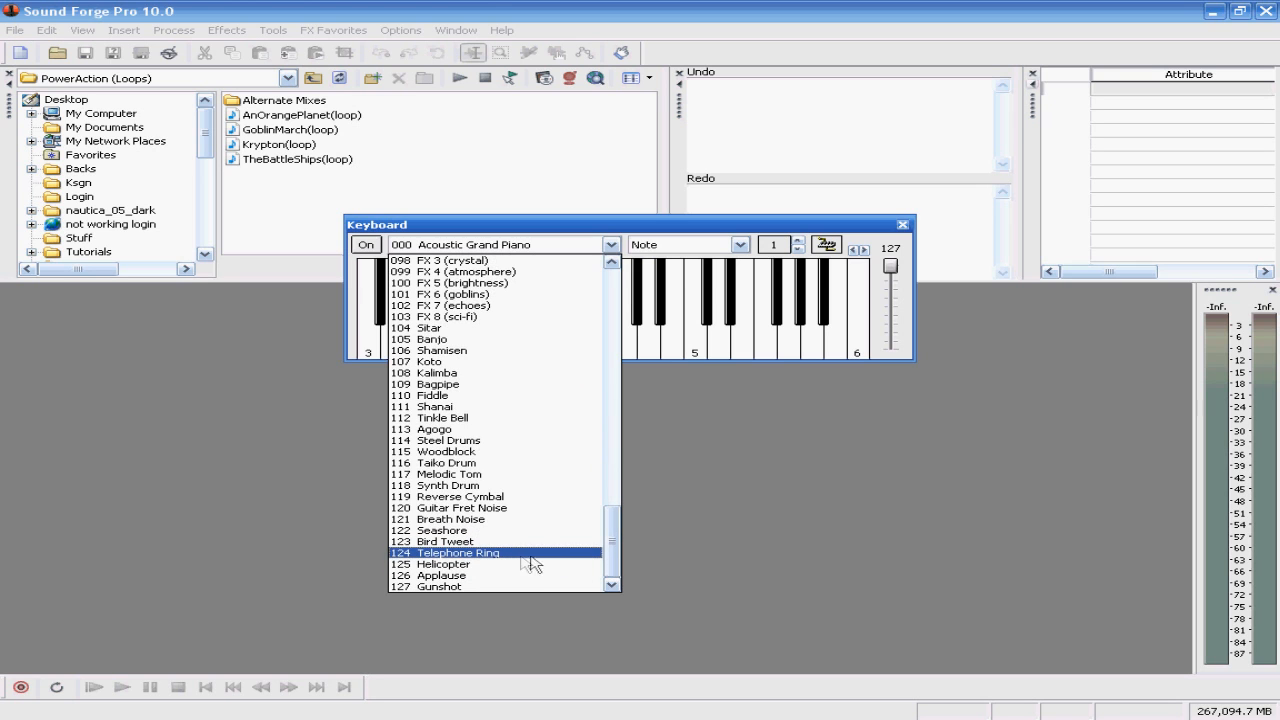
{"action": "left_click", "coordinate": [443, 563]}
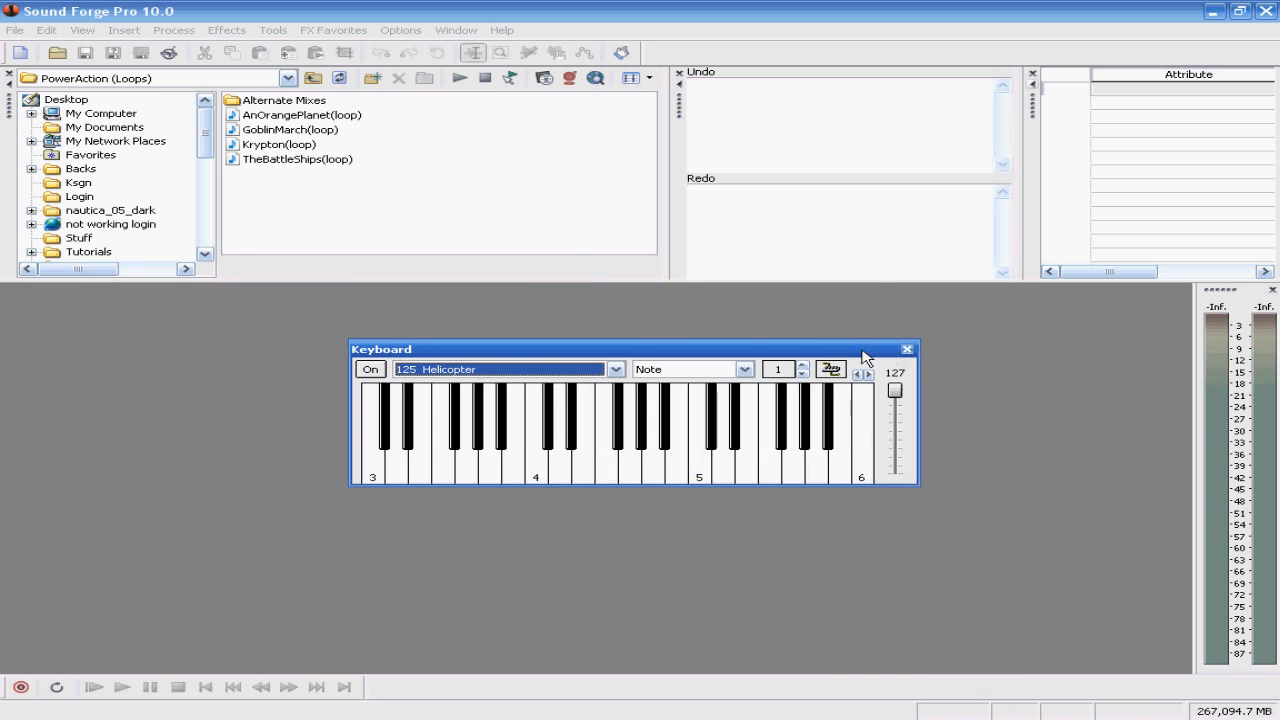
{"action": "left_click", "coordinate": [906, 349]}
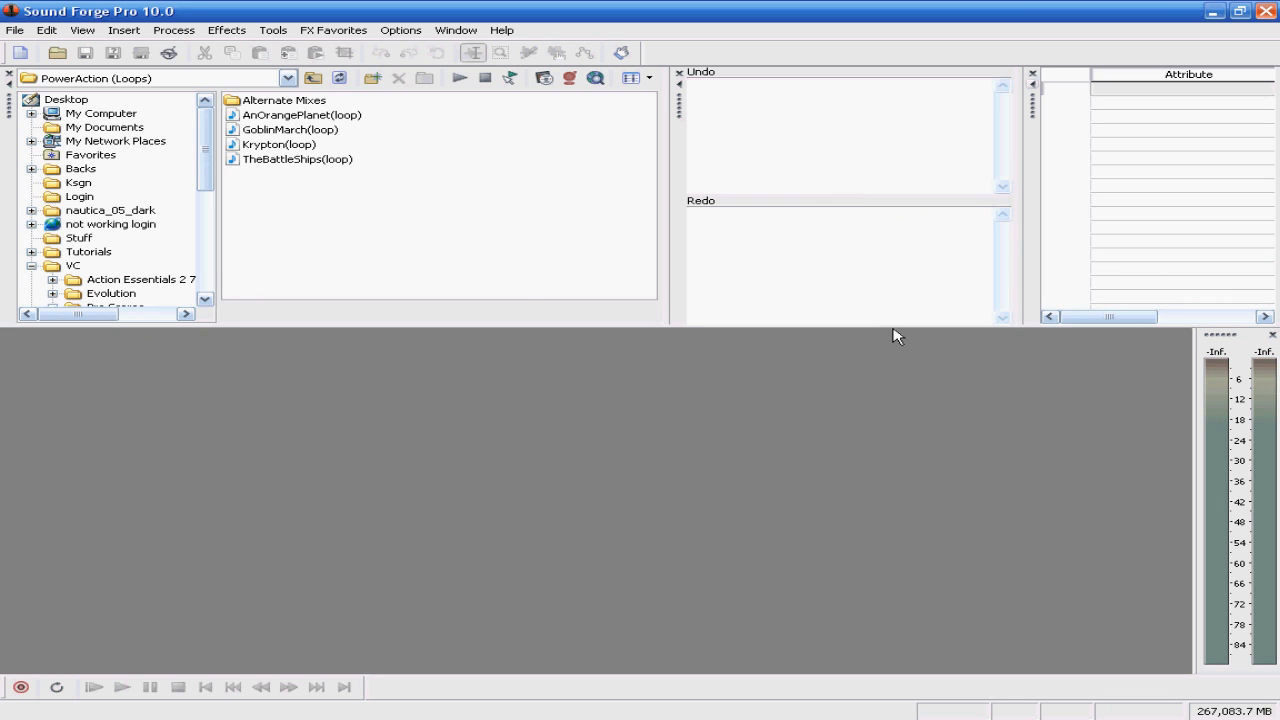
{"action": "mouse_move", "coordinate": [612, 437]}
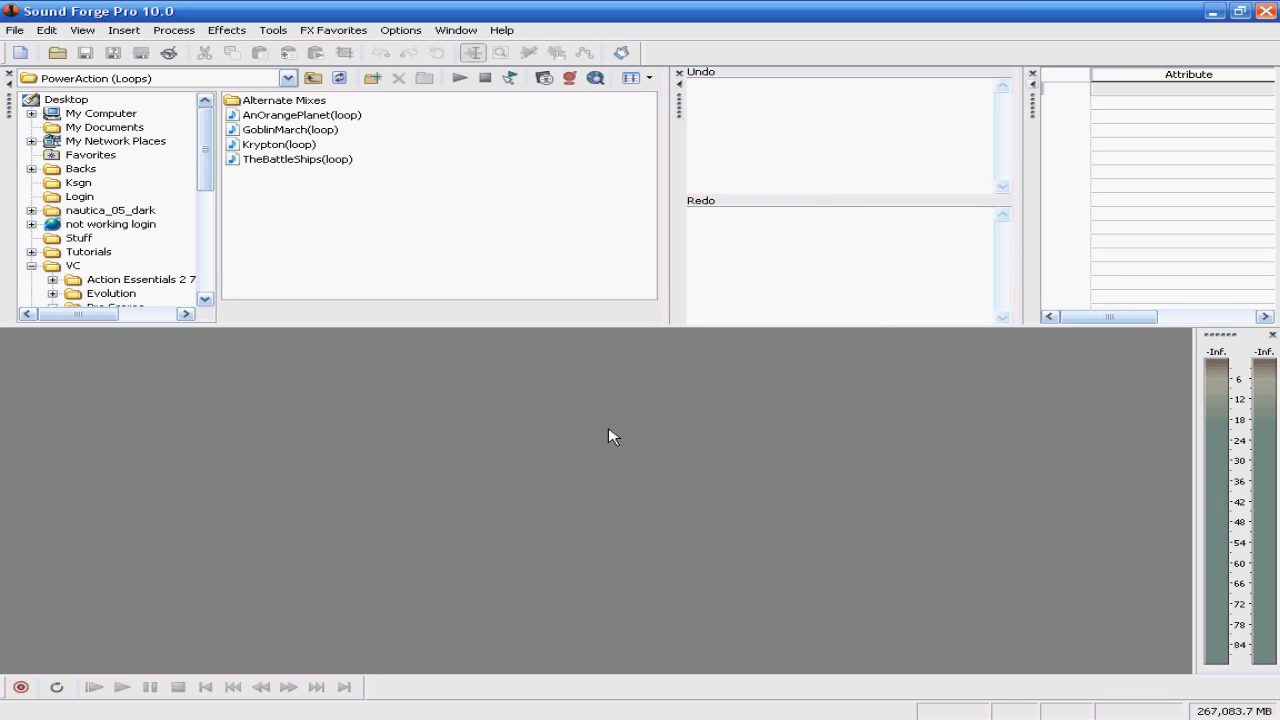
{"action": "mouse_move", "coordinate": [1125, 335]}
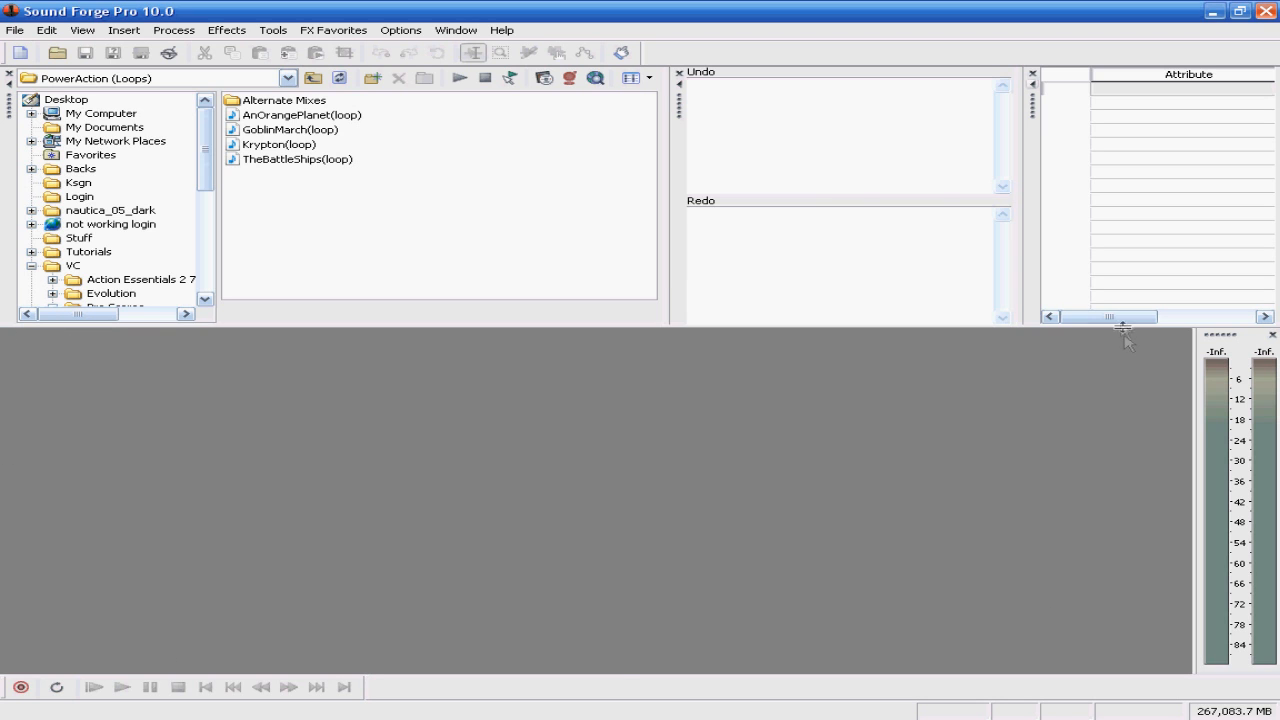
{"action": "mouse_move", "coordinate": [828, 344]}
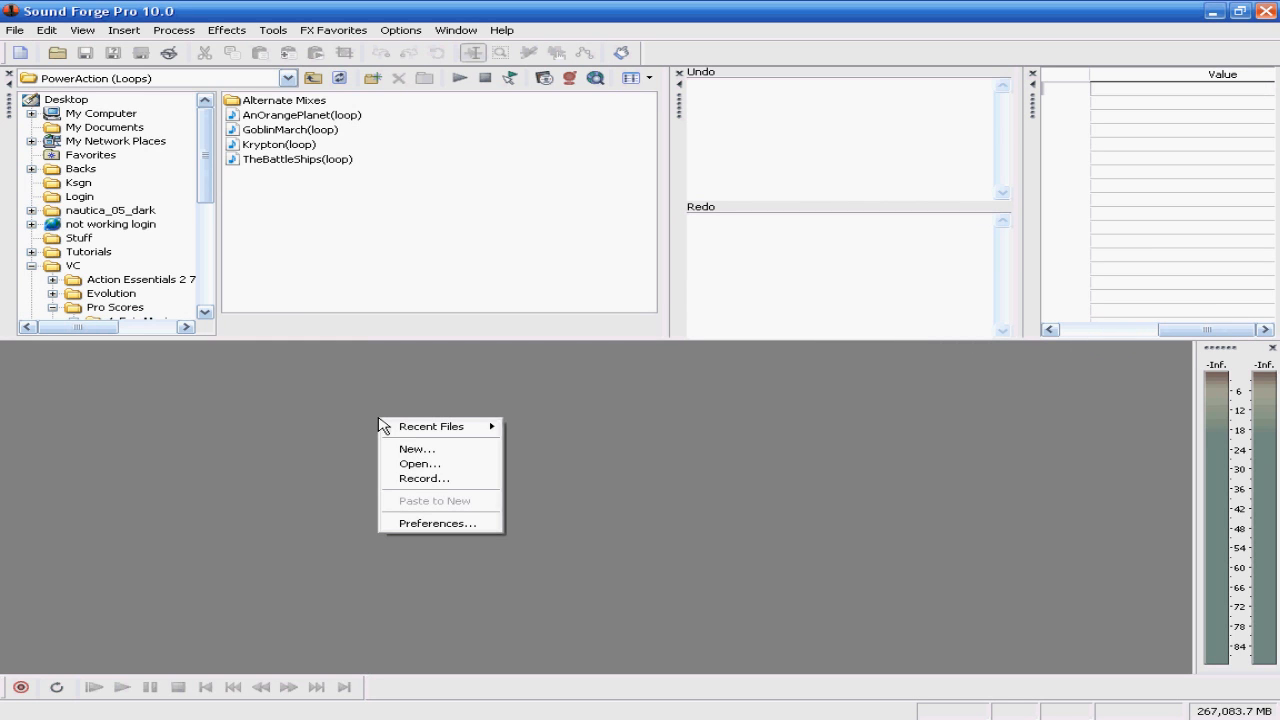
{"action": "mouse_move", "coordinate": [417, 448]}
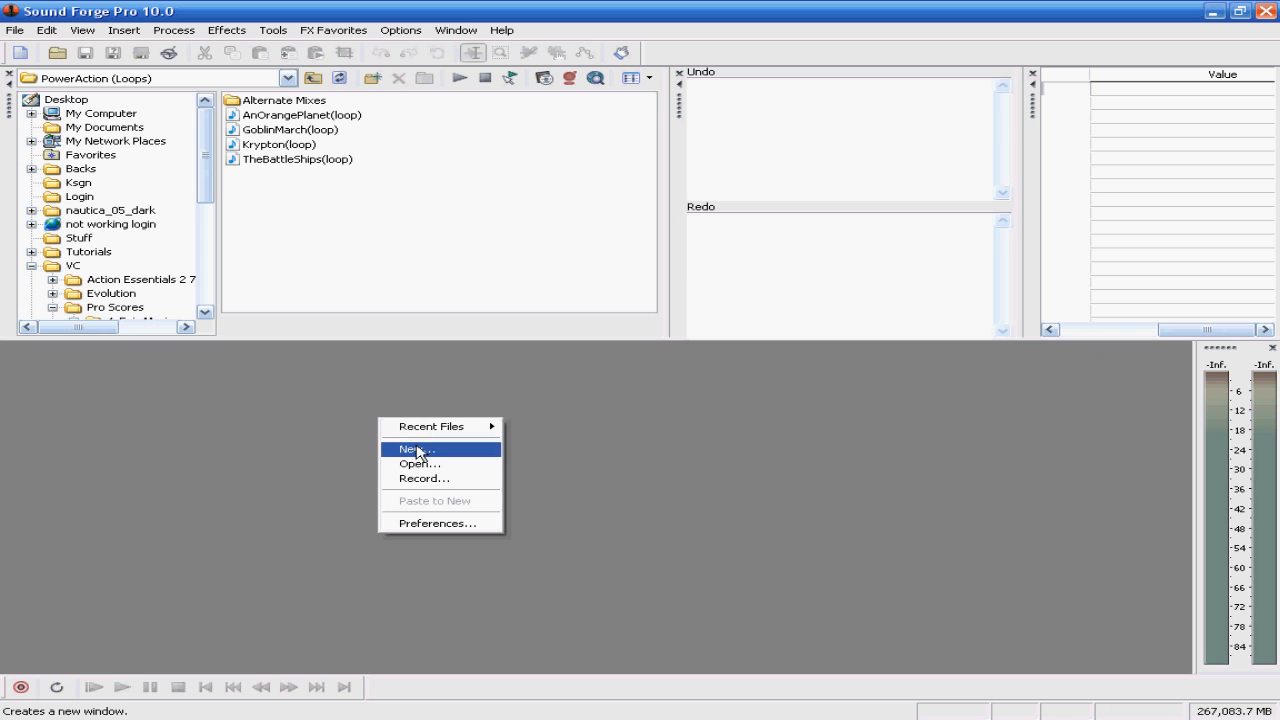
Step: Create a new 44,100 Hz, 16-bit sound with 8 channels (7.1 Surround)
{"action": "left_click", "coordinate": [415, 448]}
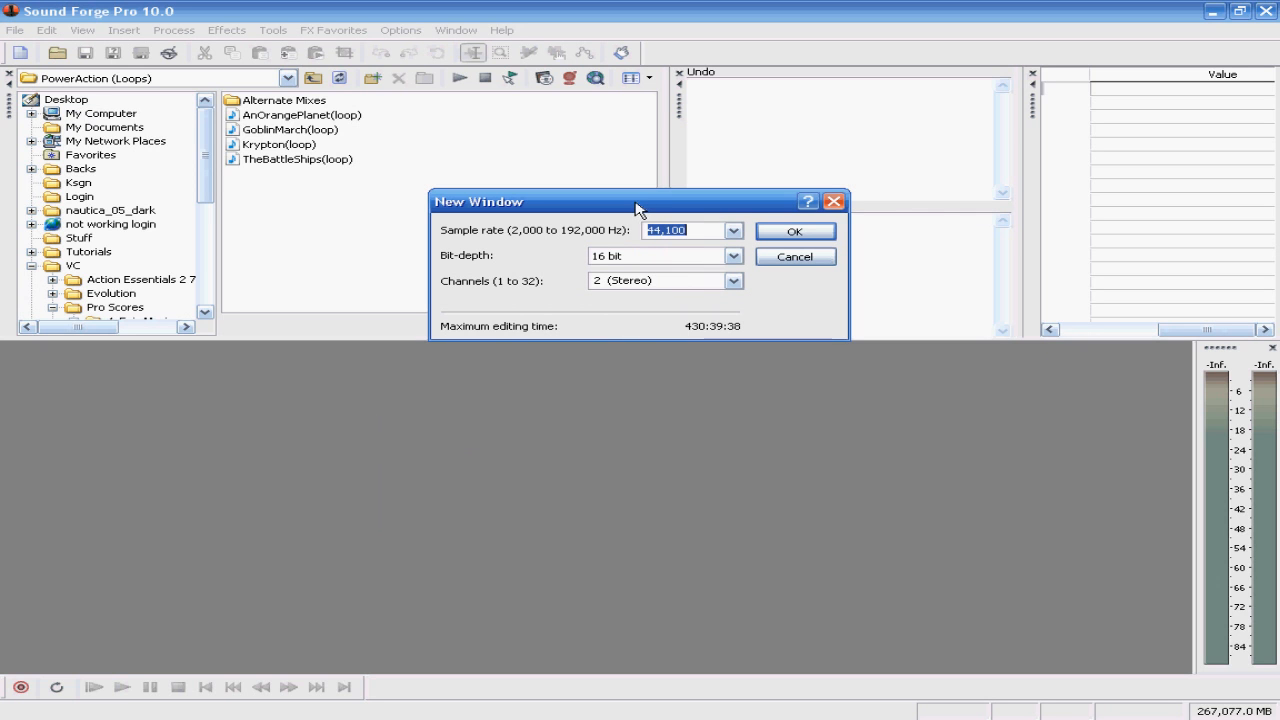
{"action": "mouse_move", "coordinate": [540, 437]}
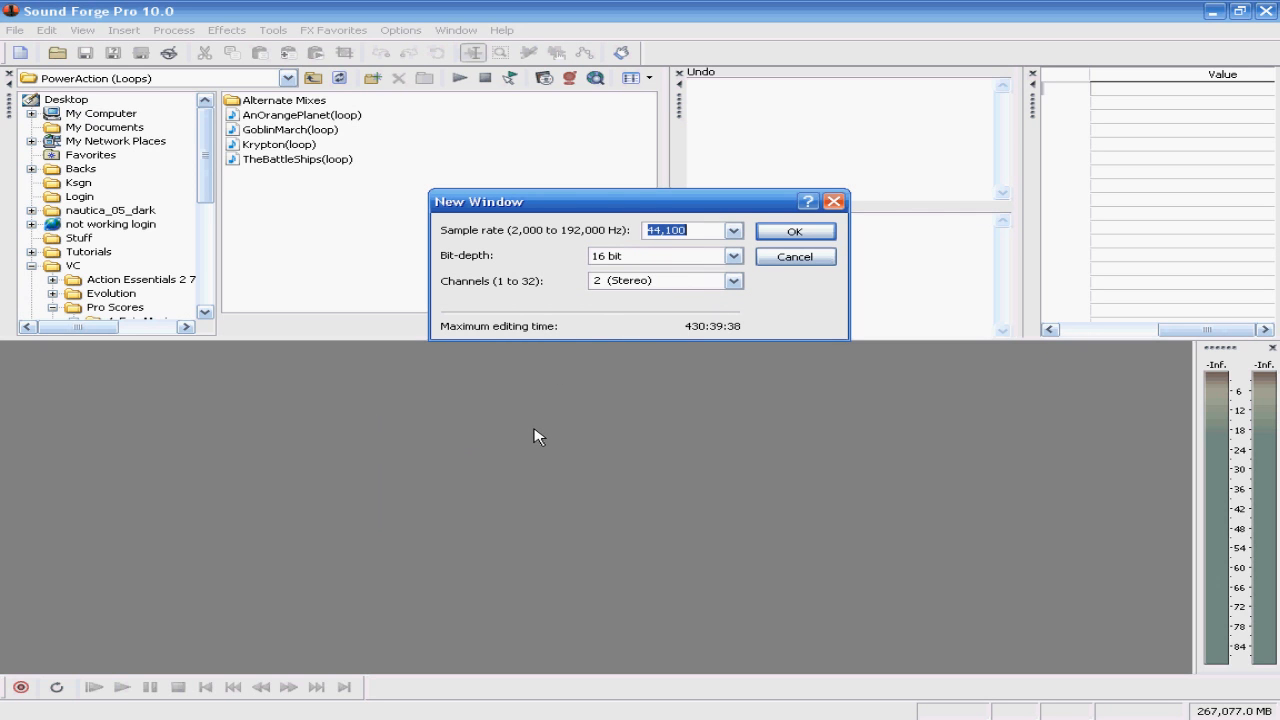
{"action": "mouse_move", "coordinate": [723, 211]}
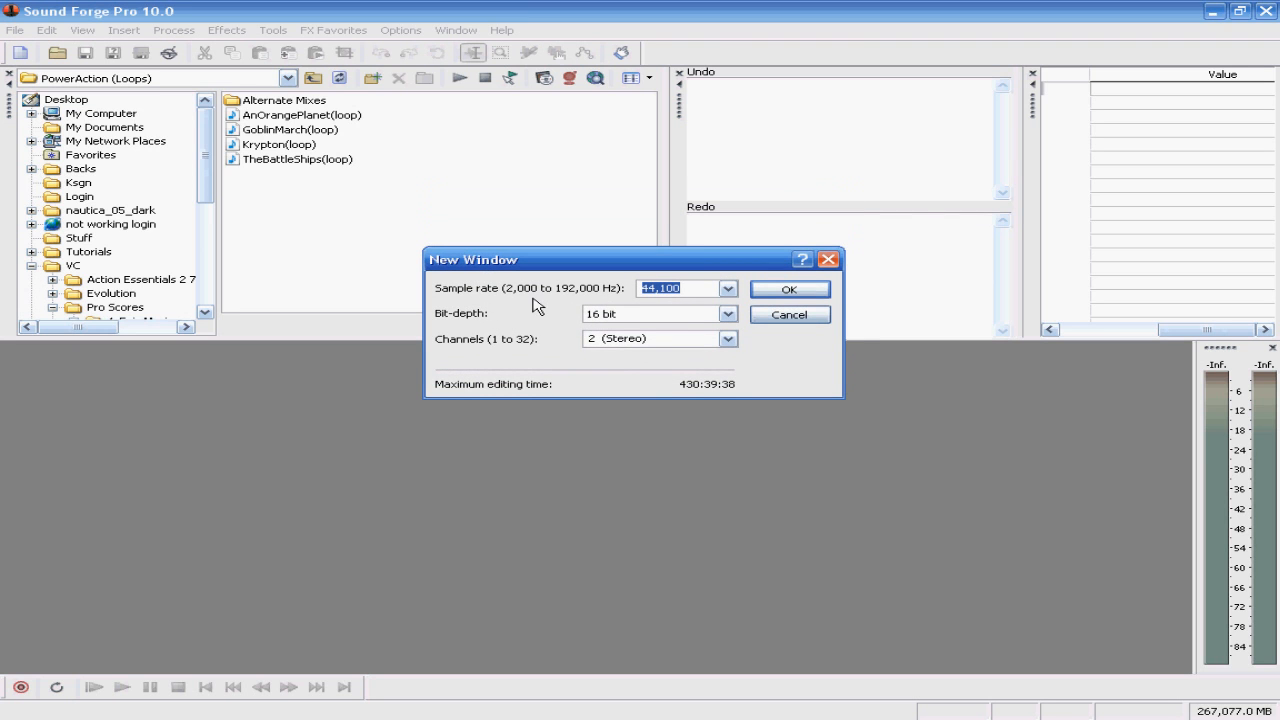
{"action": "mouse_move", "coordinate": [717, 358]}
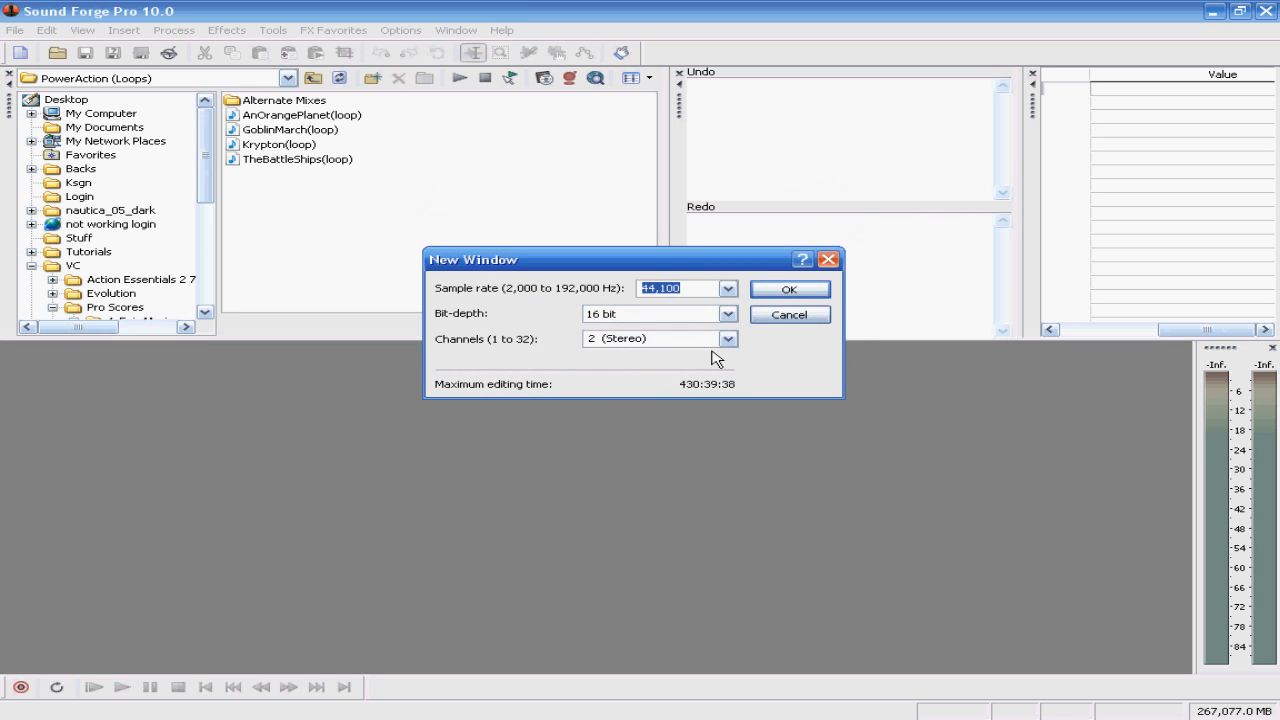
{"action": "mouse_move", "coordinate": [500, 360]}
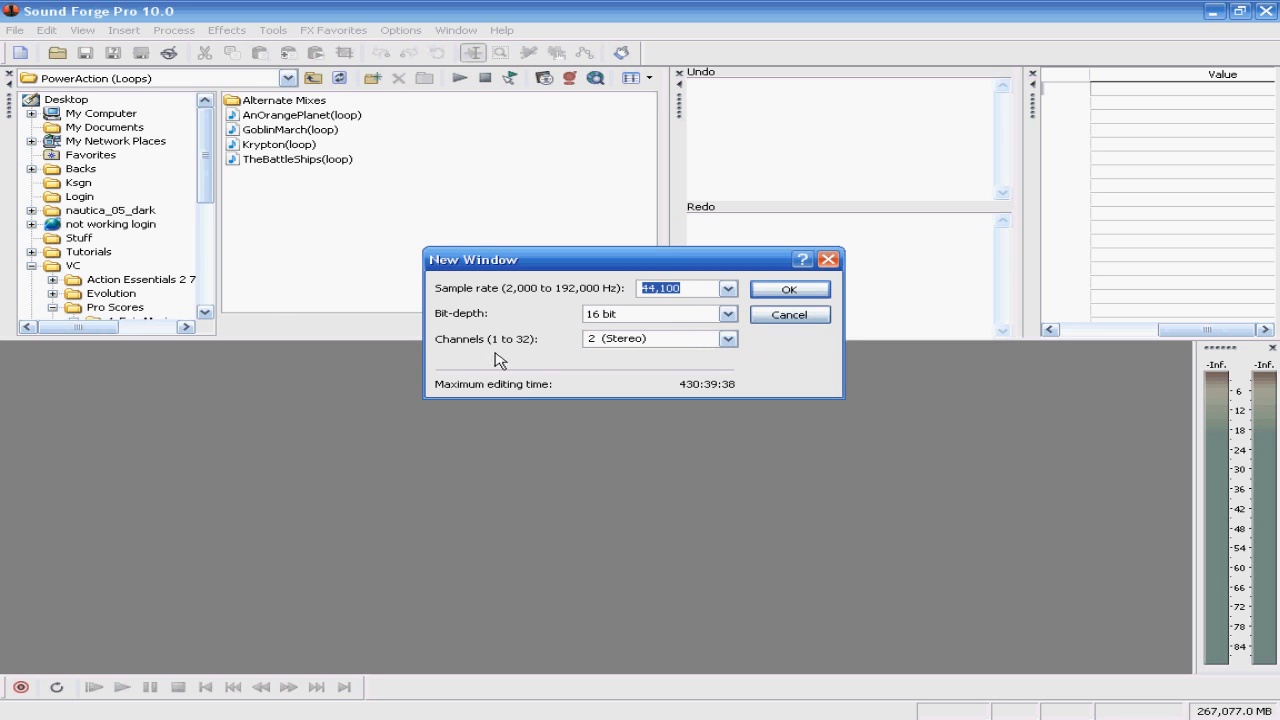
{"action": "left_click", "coordinate": [728, 338]}
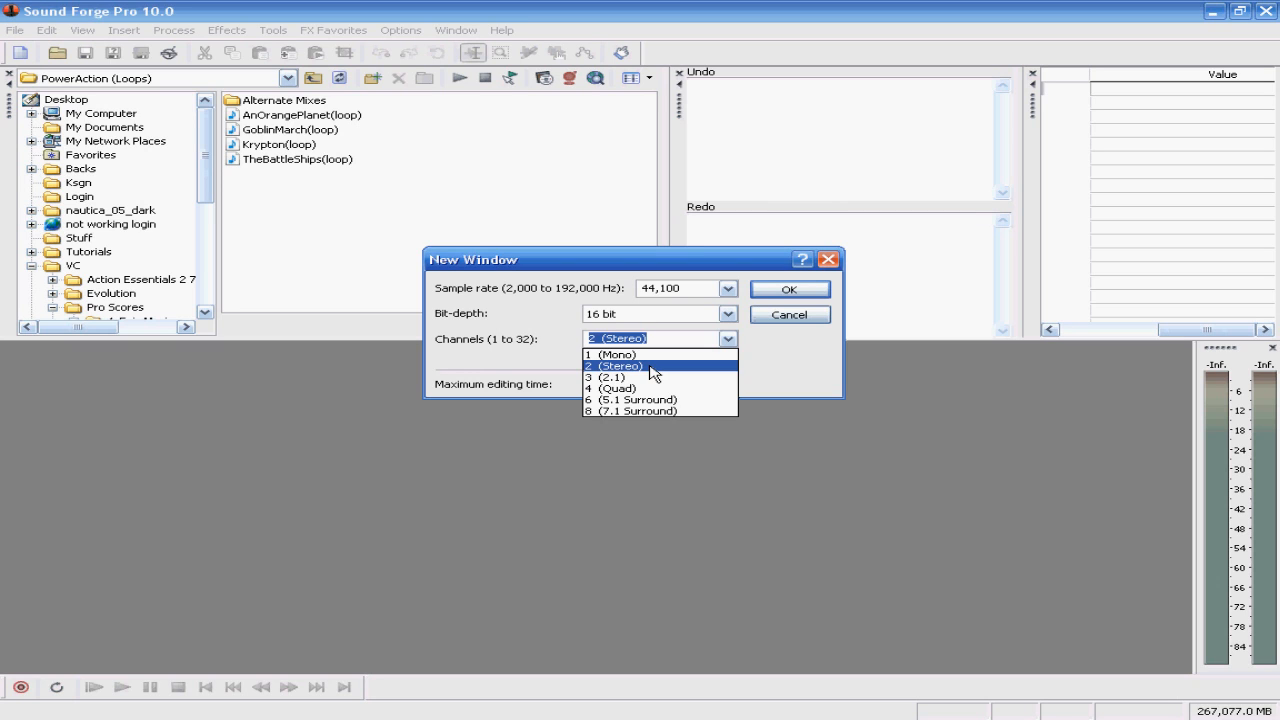
{"action": "left_click", "coordinate": [632, 410]}
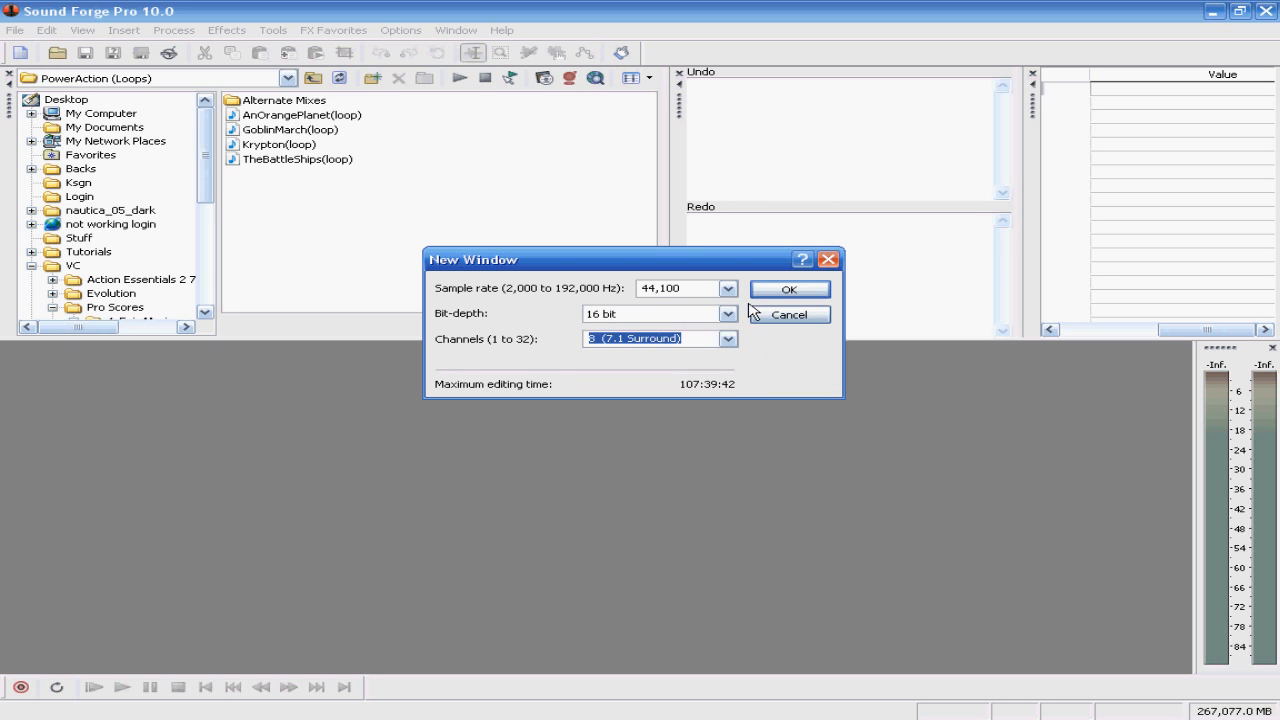
{"action": "left_click", "coordinate": [789, 289]}
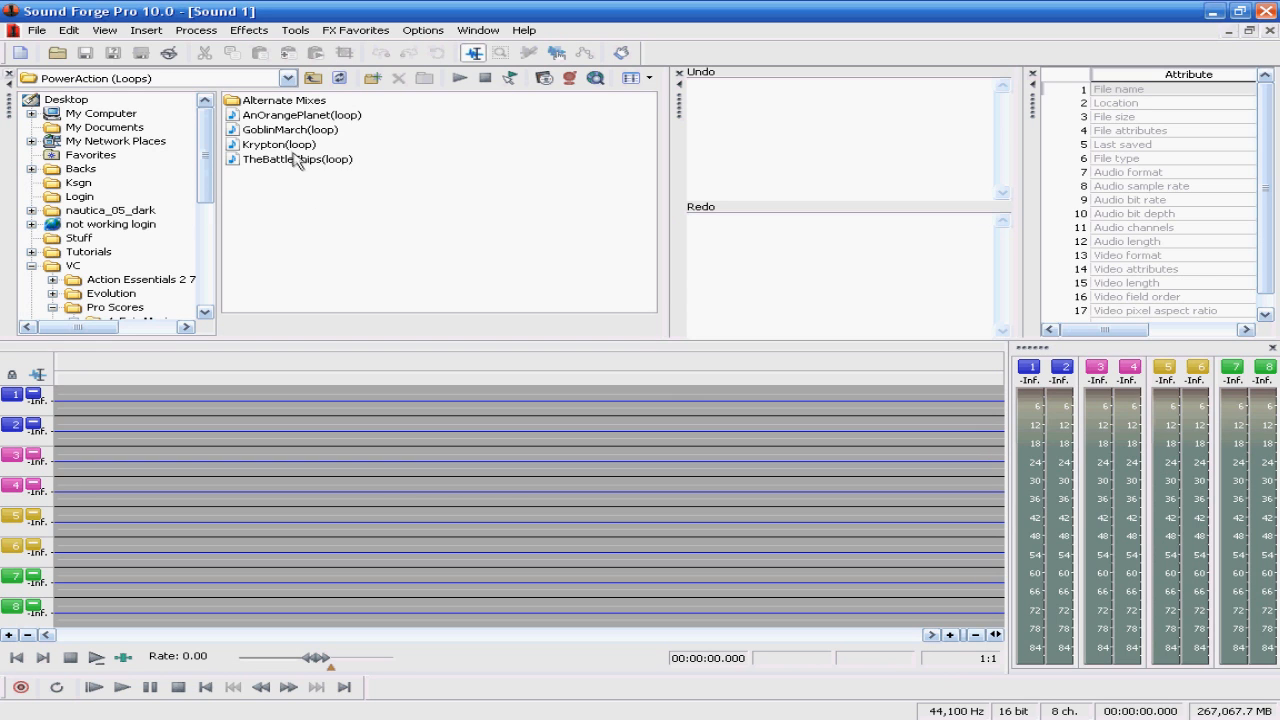
{"action": "left_click", "coordinate": [301, 114]}
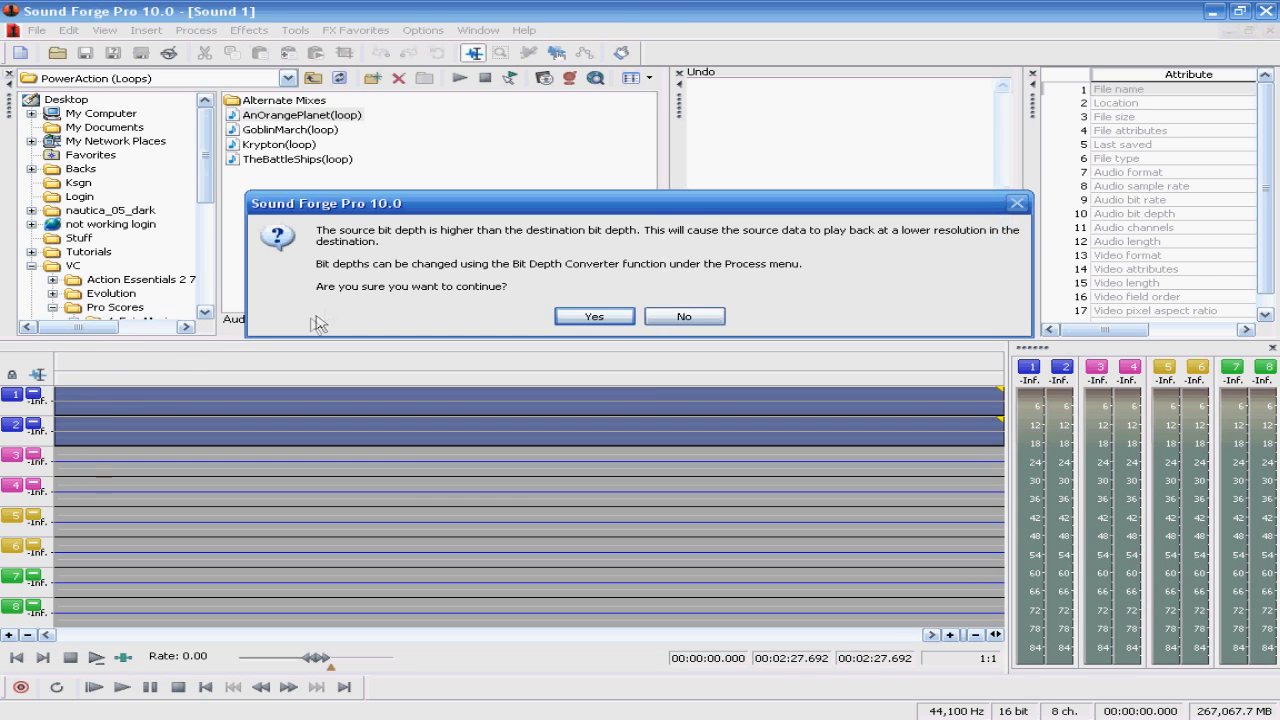
{"action": "mouse_move", "coordinate": [545, 310]}
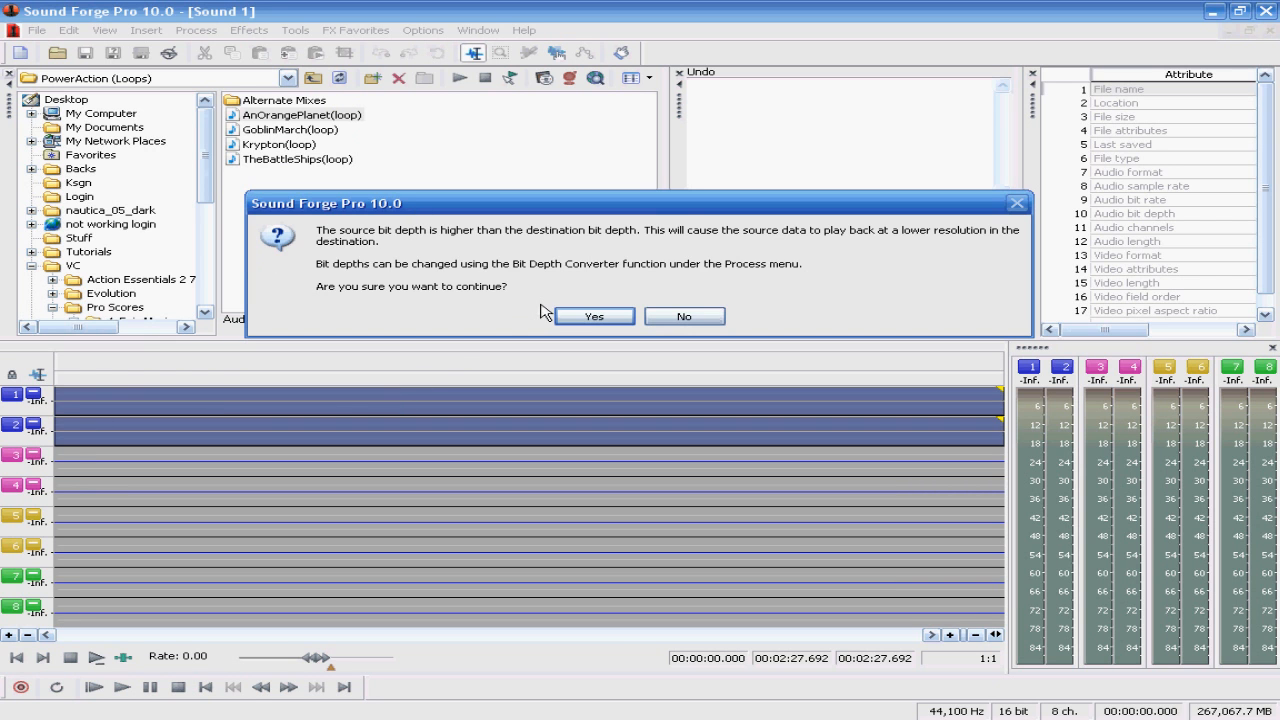
Step: Accept the bit-depth warning and mix AnOrangePlanet at 6 dB with a different fade-out curve
{"action": "left_click", "coordinate": [593, 316]}
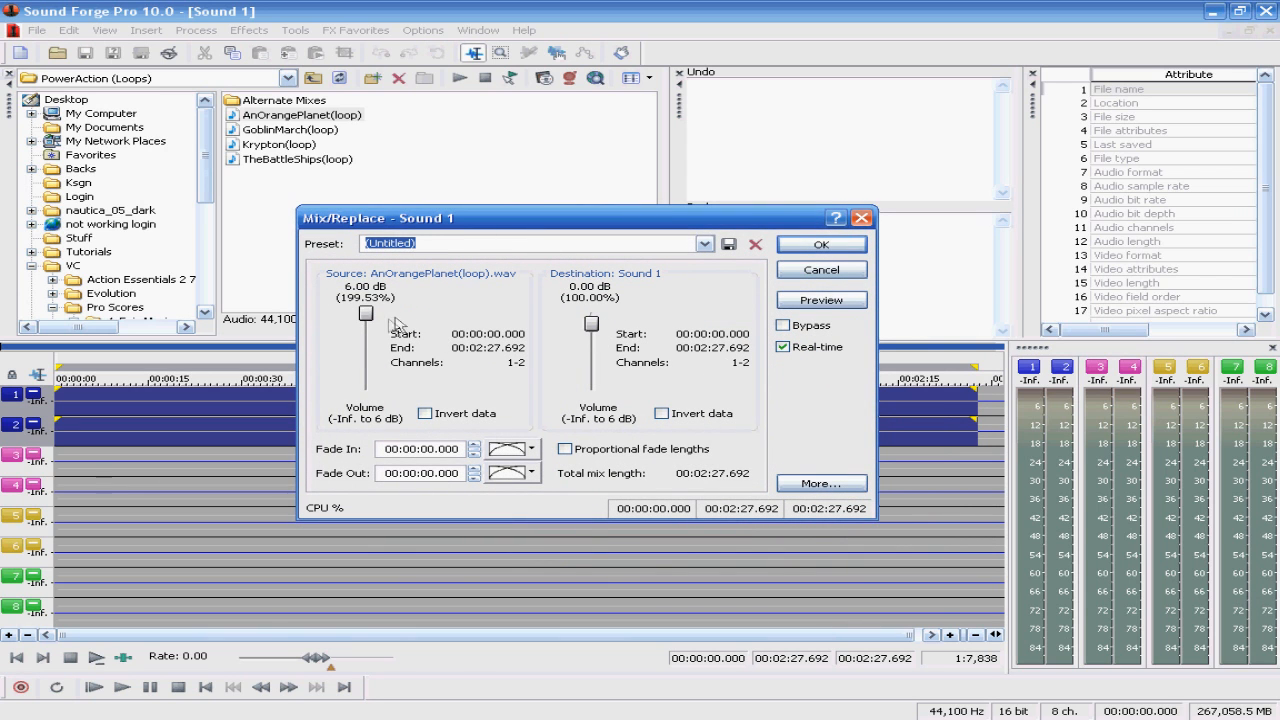
{"action": "left_click_drag", "start_coordinate": [365, 313], "coordinate": [362, 375]}
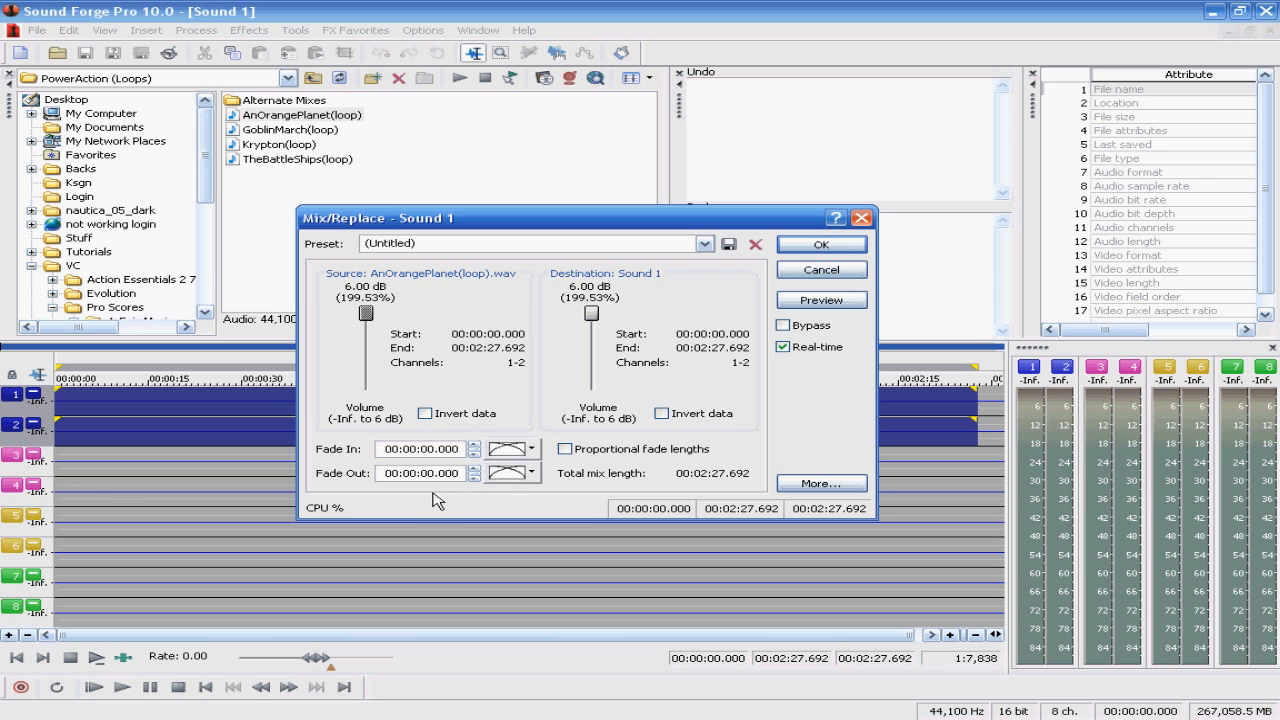
{"action": "left_click", "coordinate": [533, 473]}
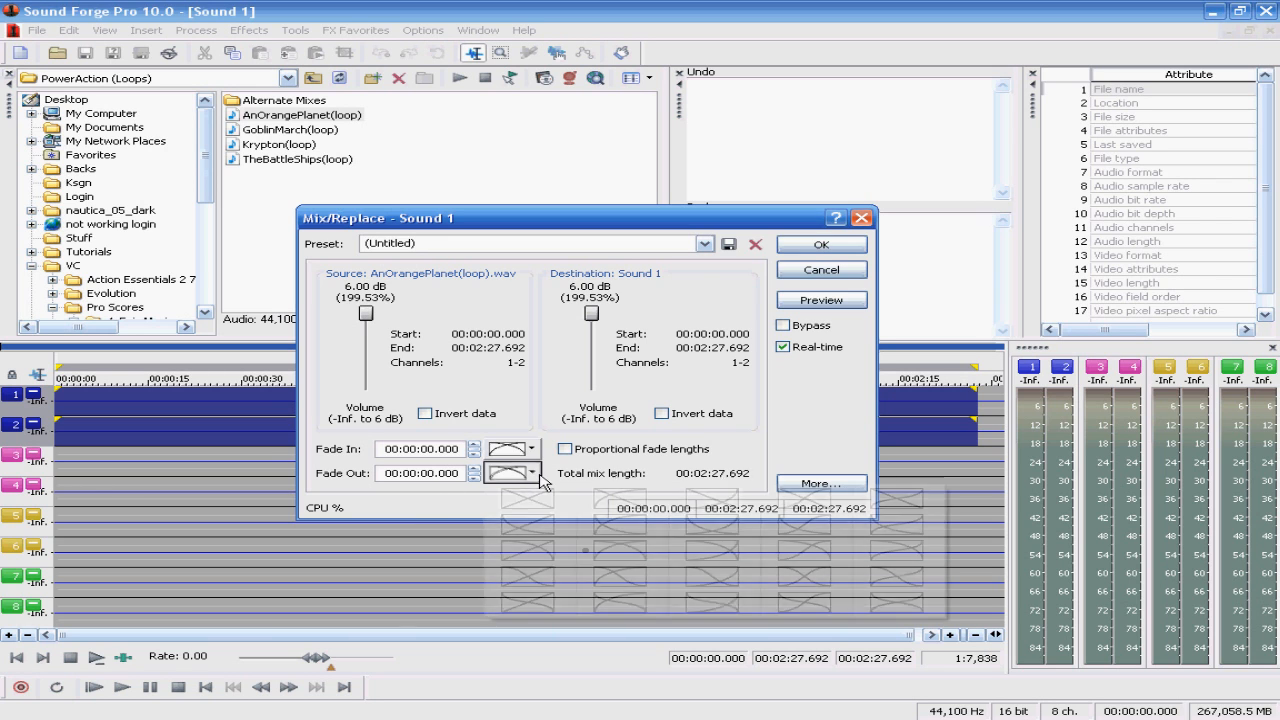
{"action": "left_click", "coordinate": [533, 473]}
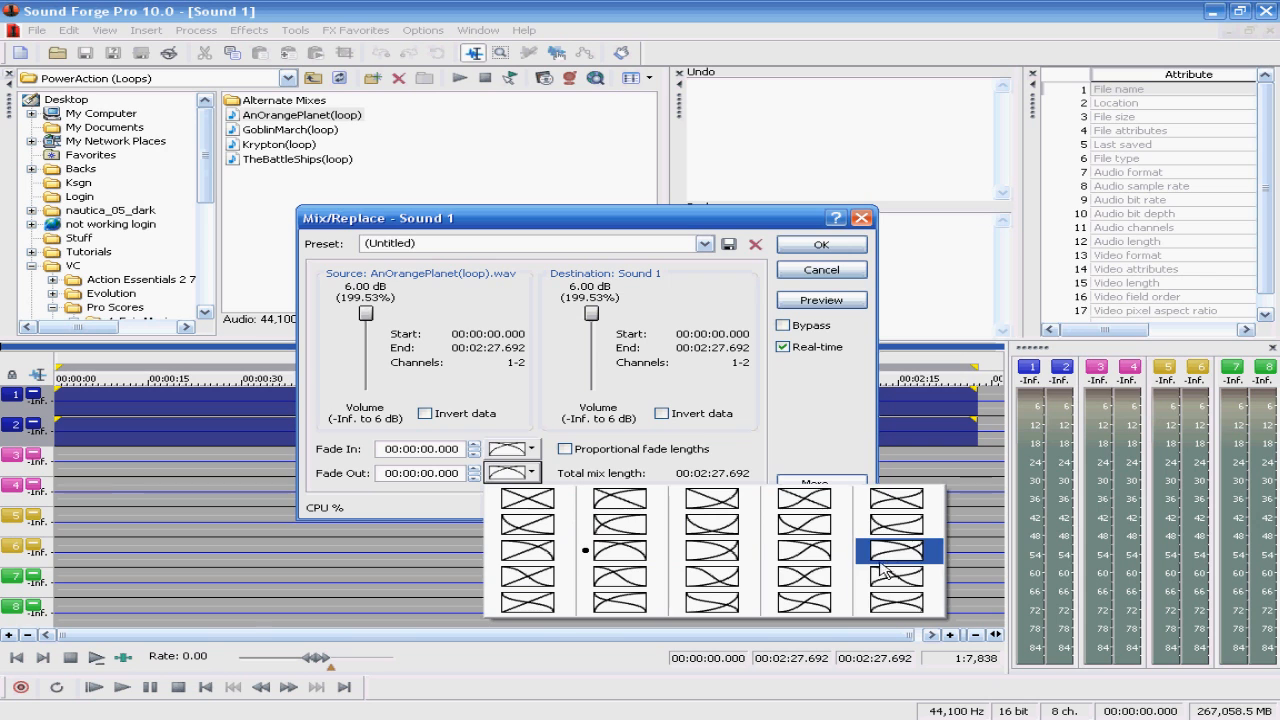
{"action": "left_click", "coordinate": [897, 551]}
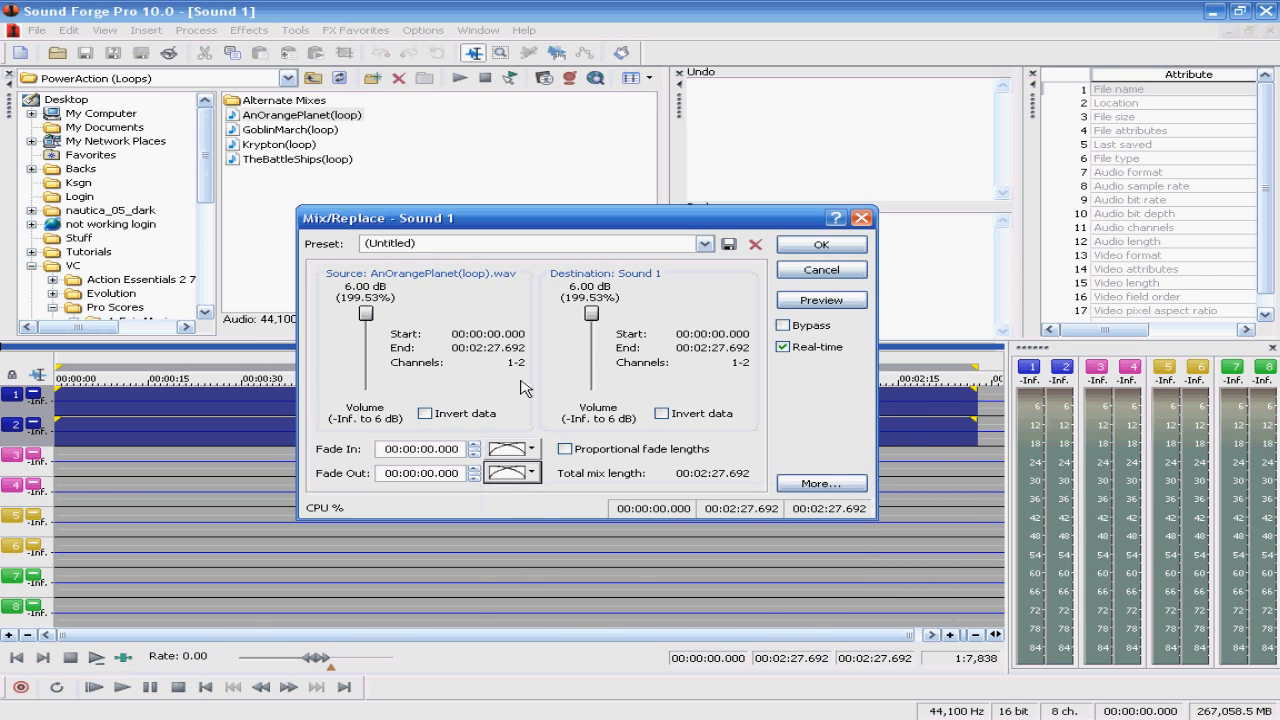
{"action": "left_click", "coordinate": [819, 243]}
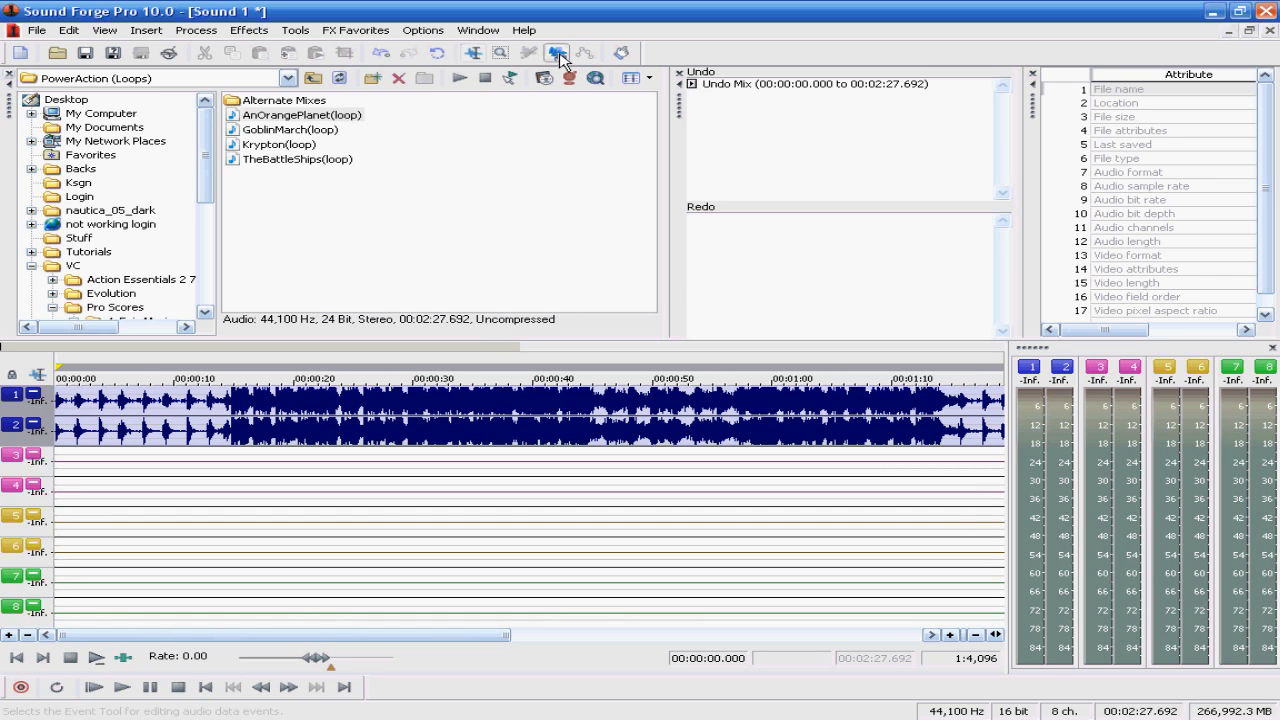
Step: Switch to the Event Tool and bring up the effects list for the mixed loop
{"action": "left_click", "coordinate": [249, 30]}
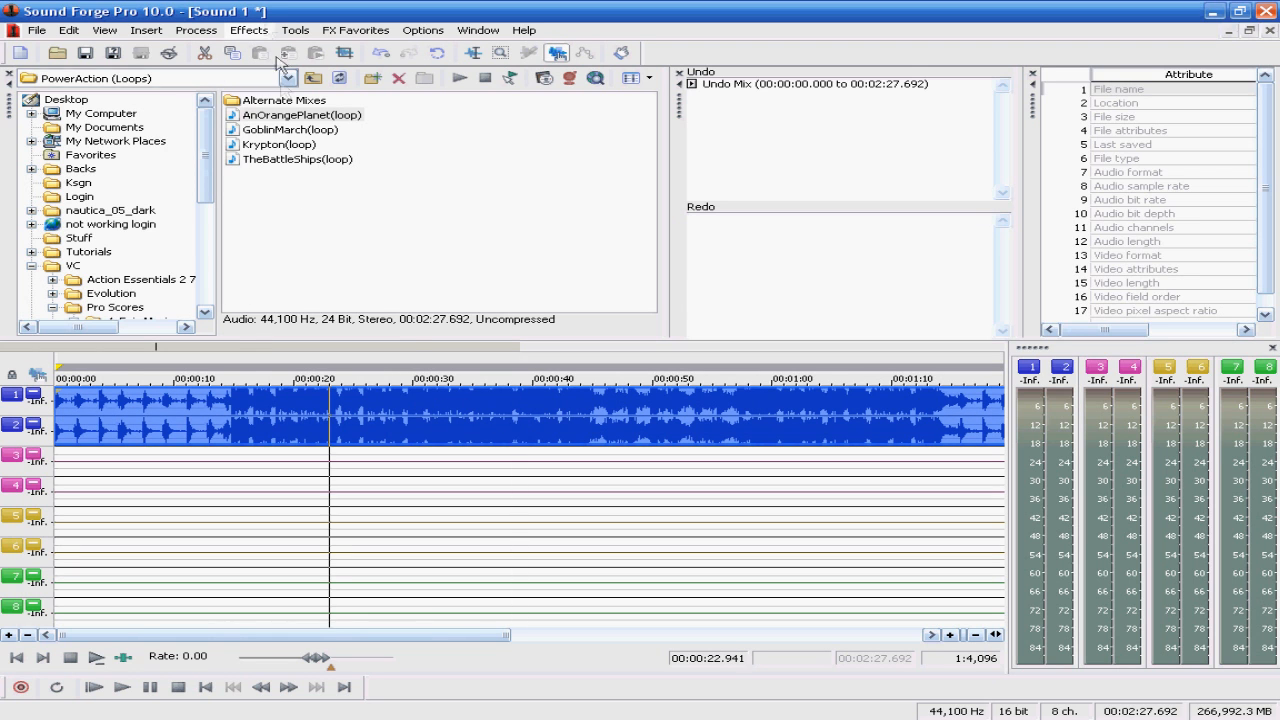
{"action": "left_click", "coordinate": [249, 29]}
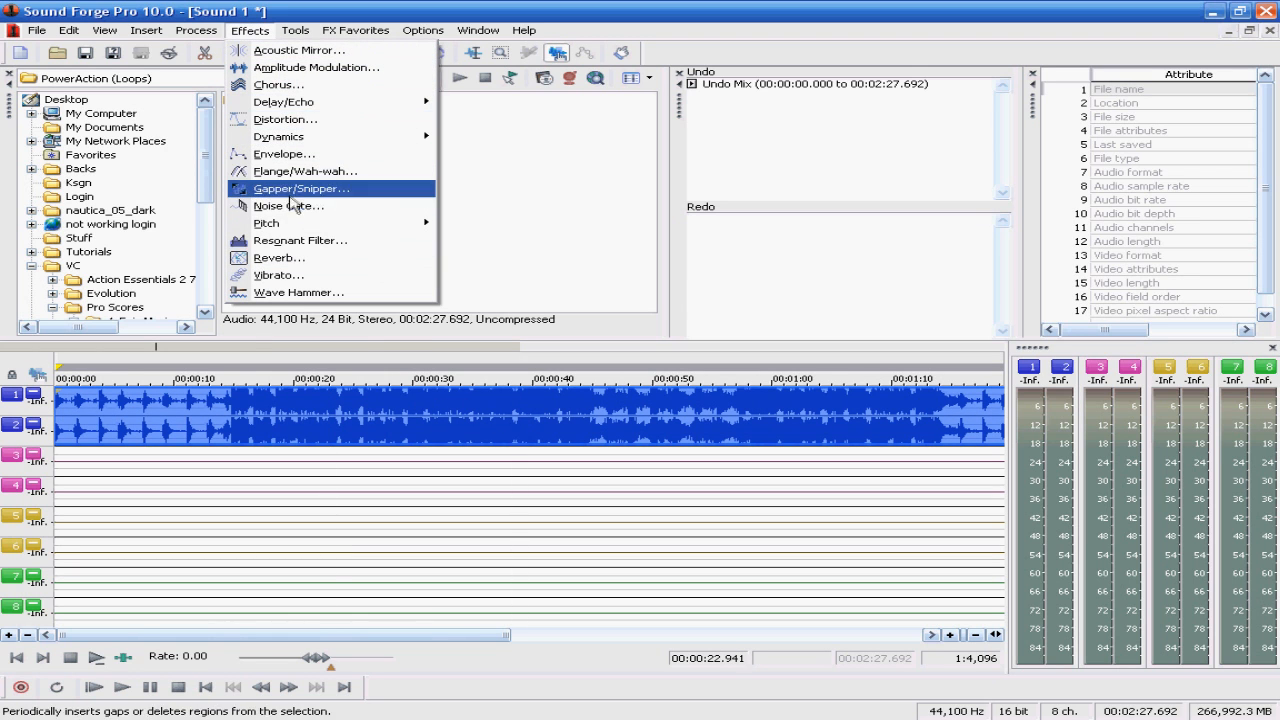
{"action": "mouse_move", "coordinate": [305, 171]}
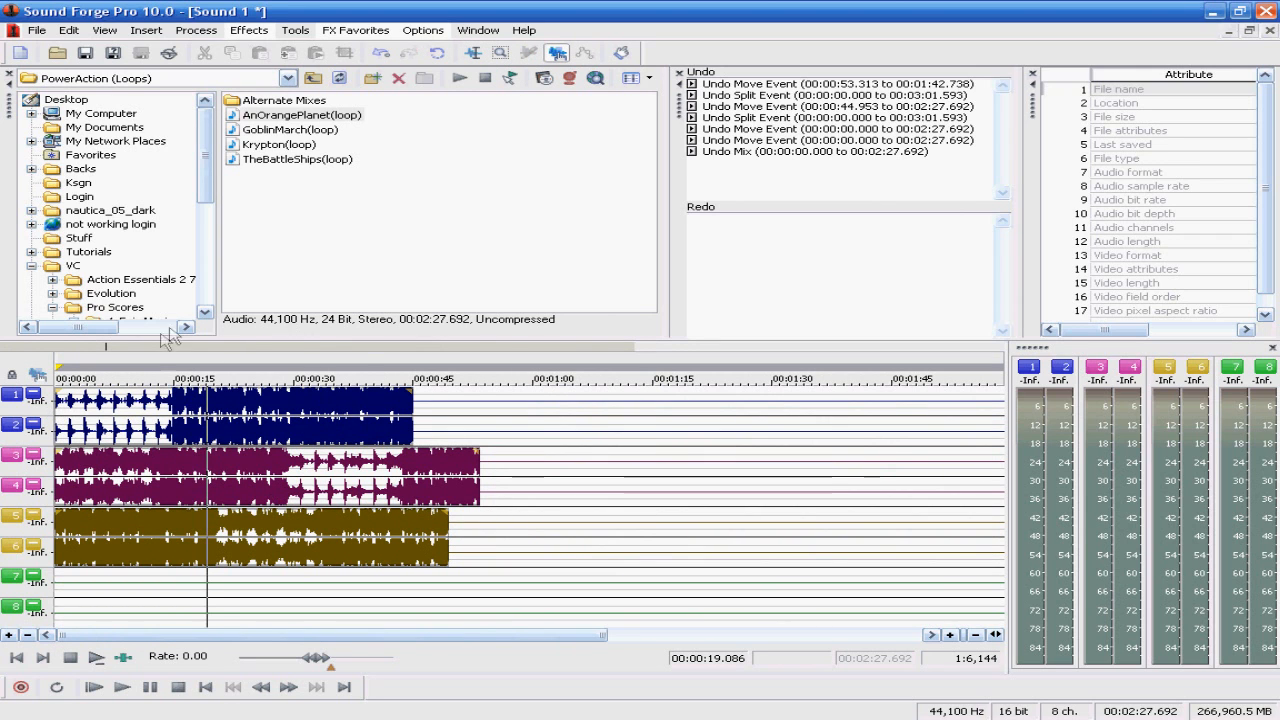
{"action": "mouse_move", "coordinate": [275, 325]}
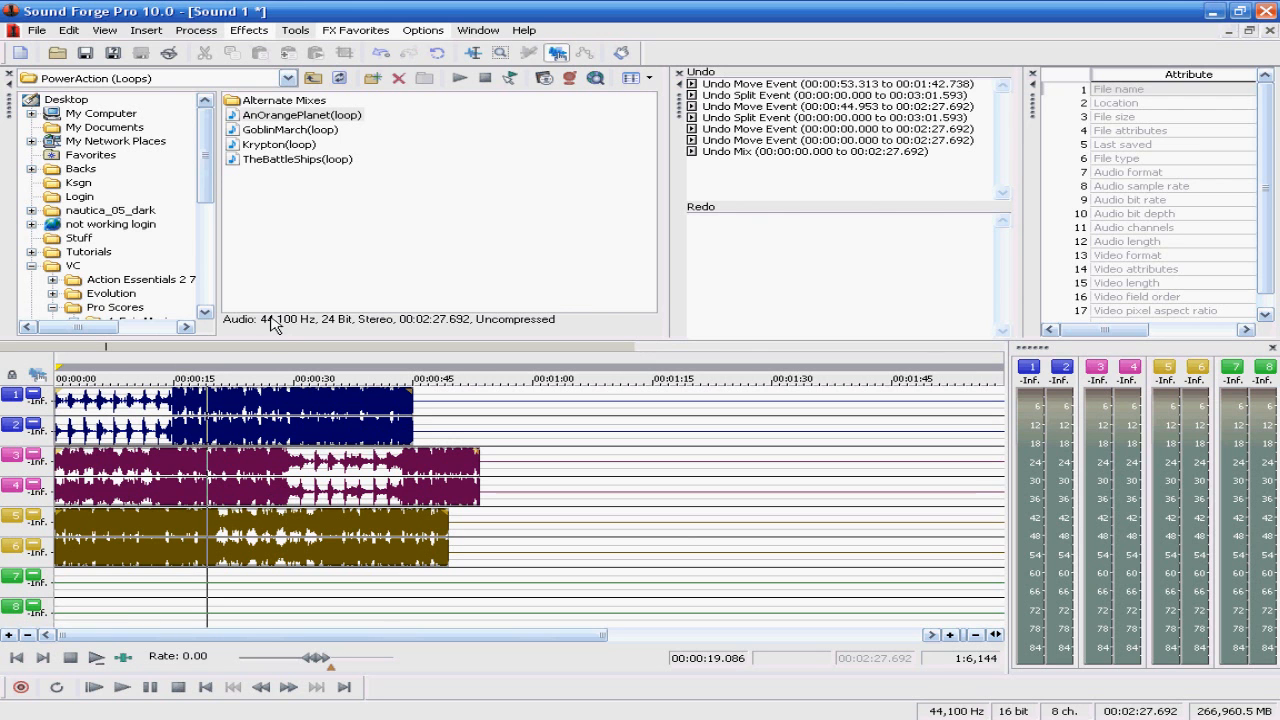